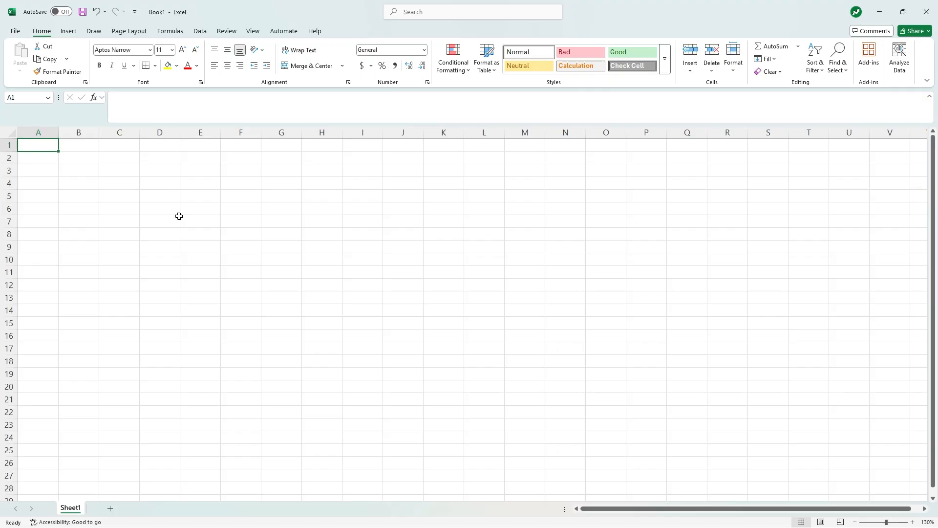
Step: Enter Sunday in B4 to start the weekday header row
{"action": "left_click", "coordinate": [78, 183]}
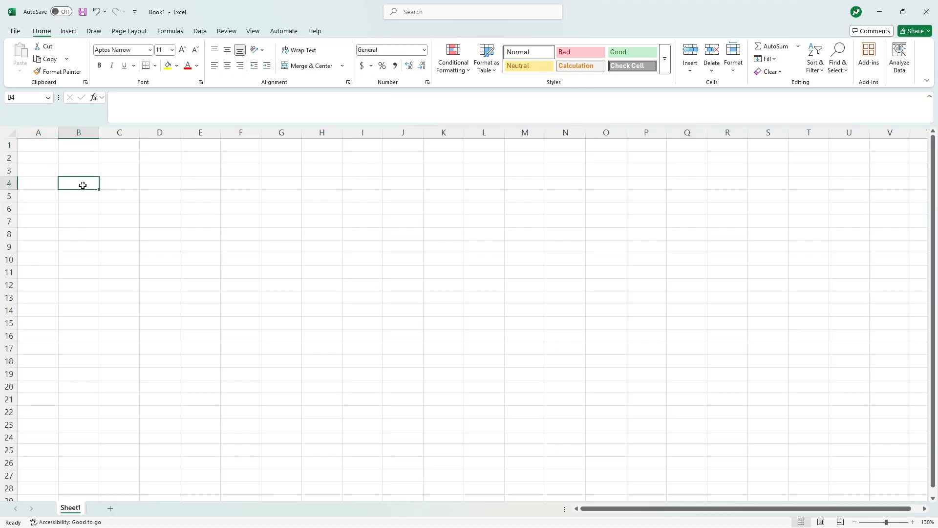
{"action": "type", "text": "Sunday"}
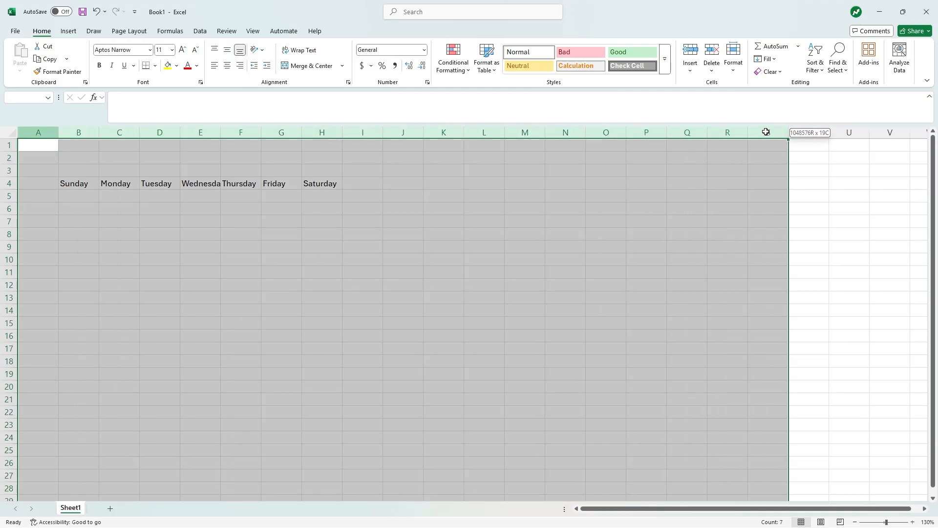
Step: Set the selected columns A through S to width 16
{"action": "right_click", "coordinate": [768, 132]}
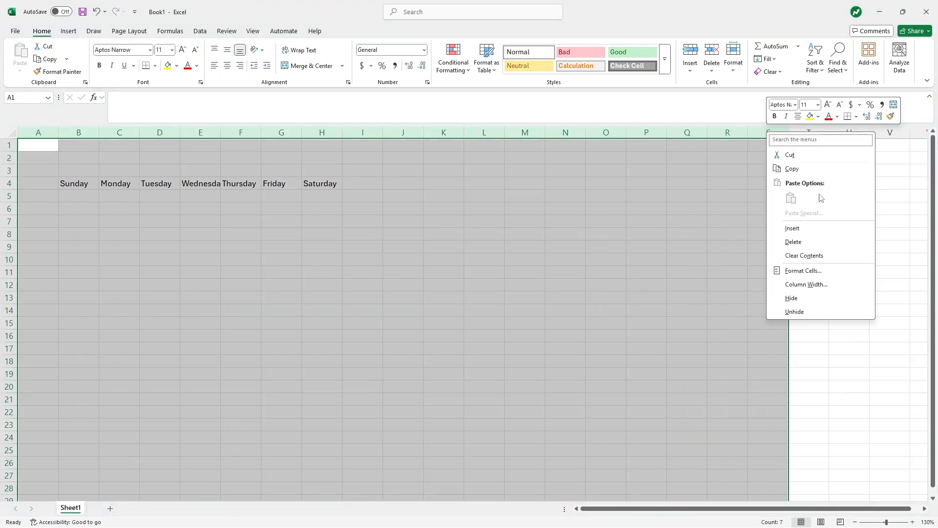
{"action": "left_click", "coordinate": [806, 284]}
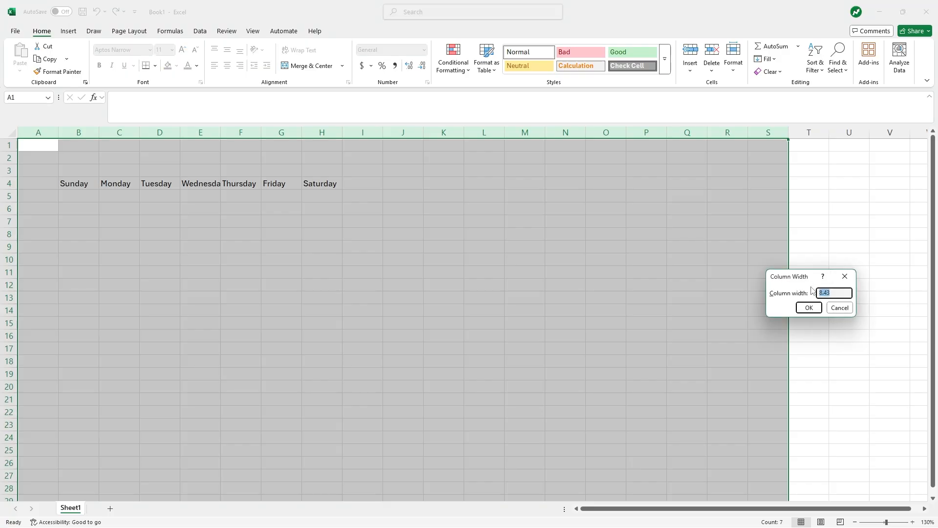
{"action": "type", "text": "16"}
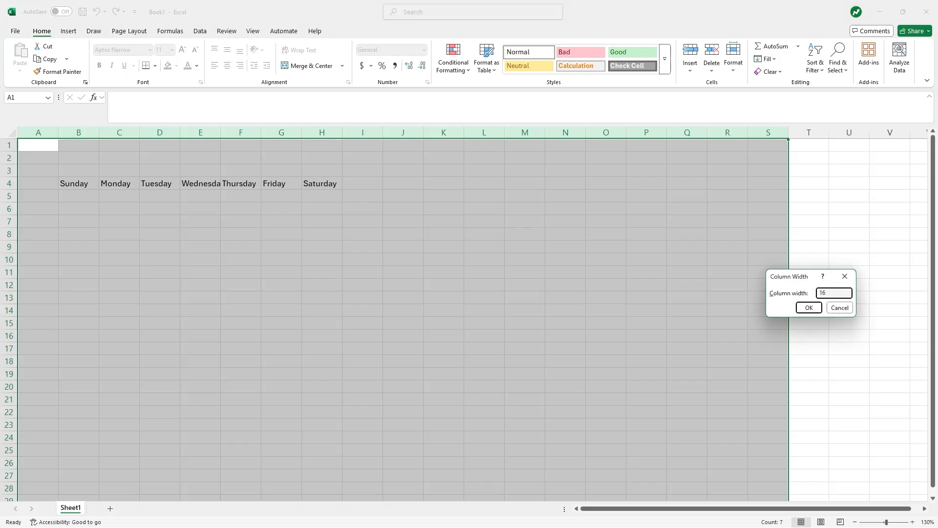
{"action": "left_click", "coordinate": [808, 308]}
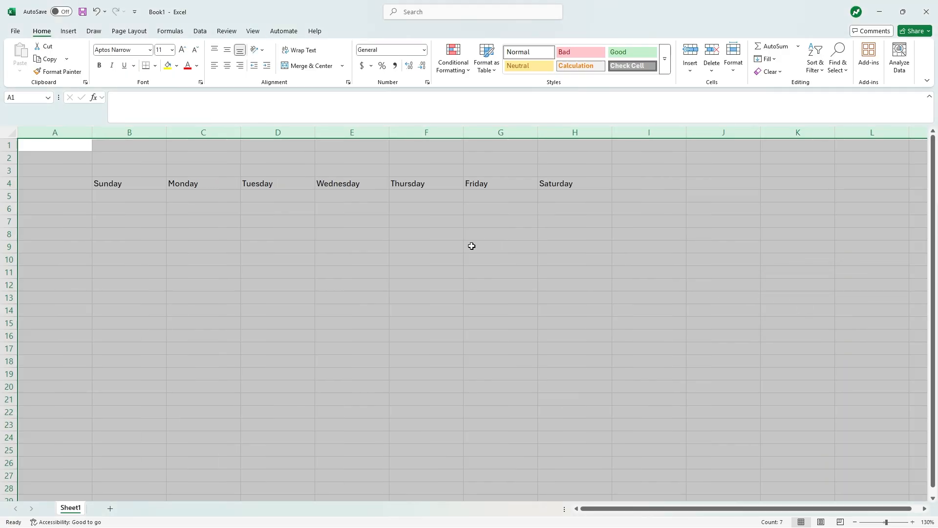
{"action": "mouse_move", "coordinate": [183, 254]}
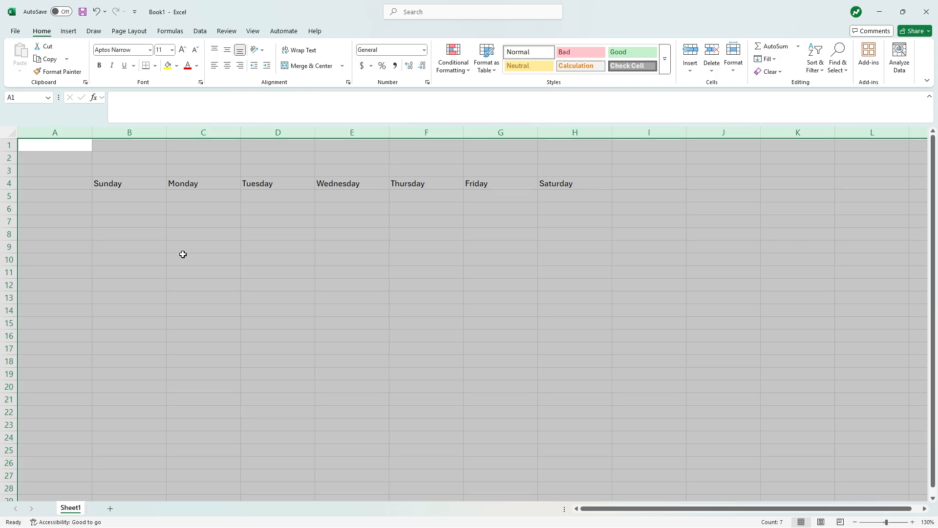
{"action": "mouse_move", "coordinate": [206, 253]}
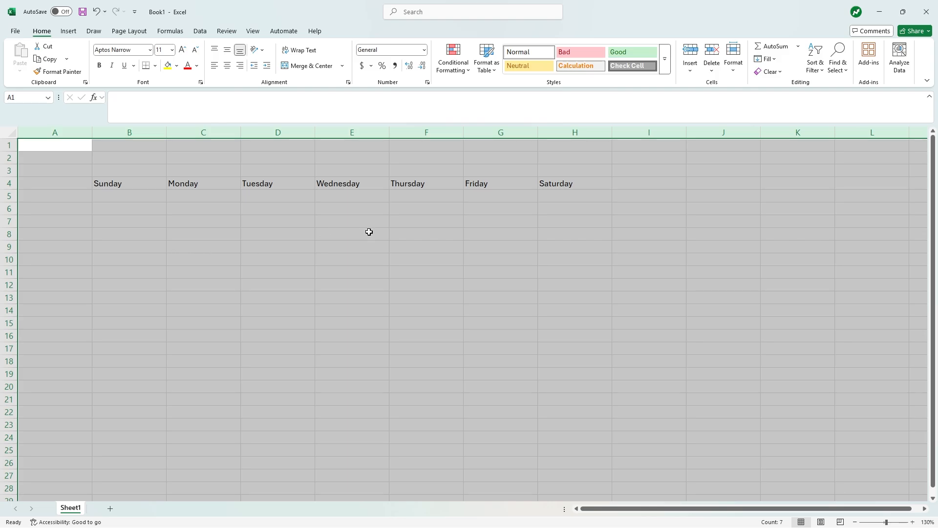
Step: Enter 1/1 in the Wednesday cell E5 and format it as a short date
{"action": "left_click", "coordinate": [352, 196]}
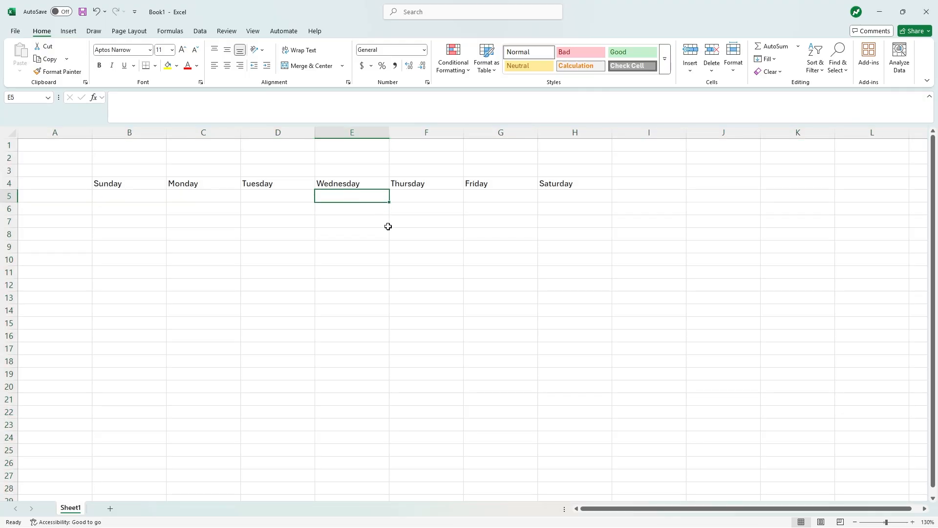
{"action": "type", "text": "1"}
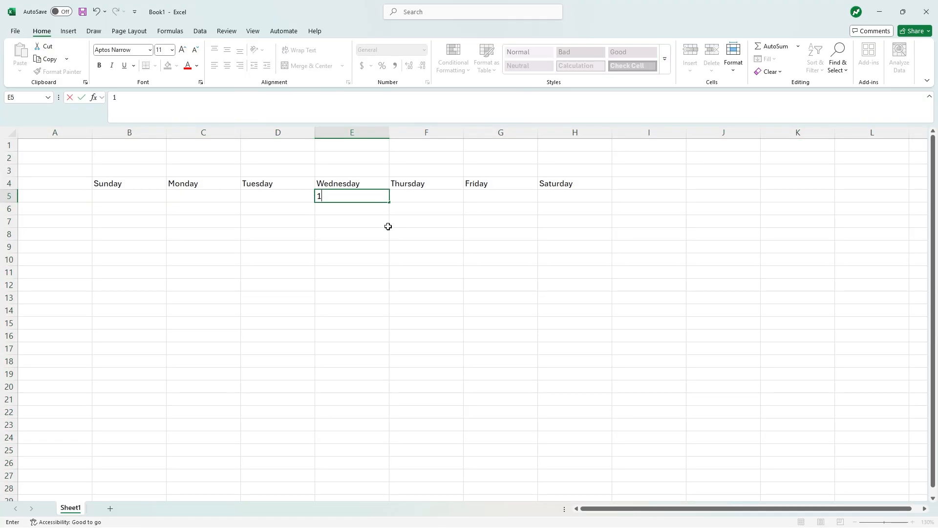
{"action": "type", "text": "/1"}
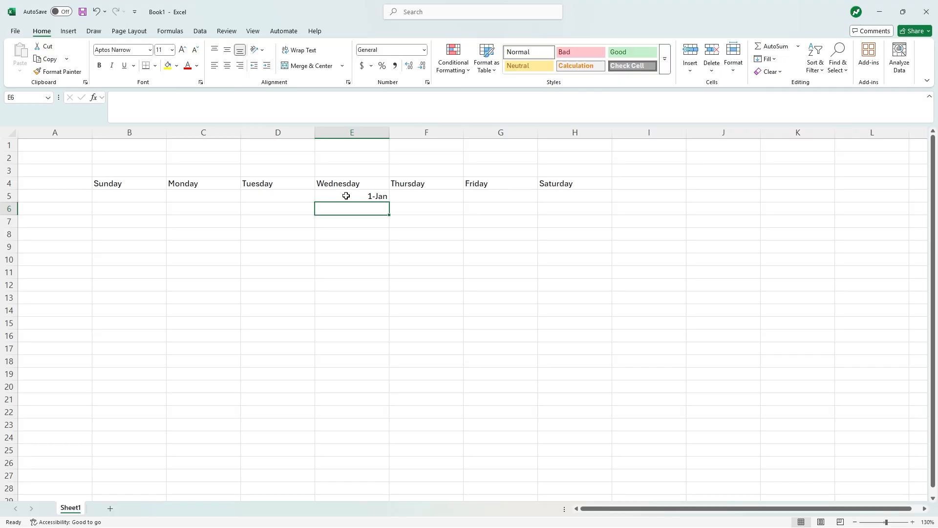
{"action": "left_click", "coordinate": [351, 195]}
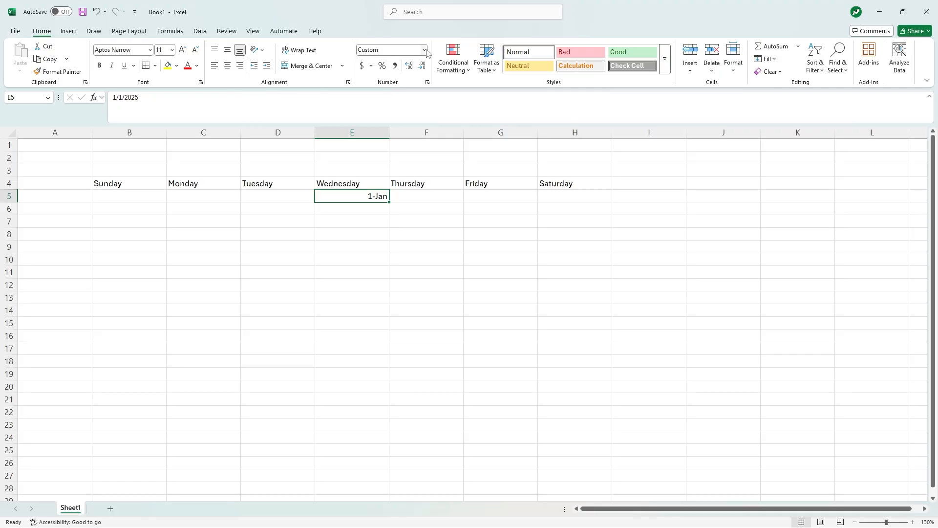
{"action": "left_click", "coordinate": [423, 50]}
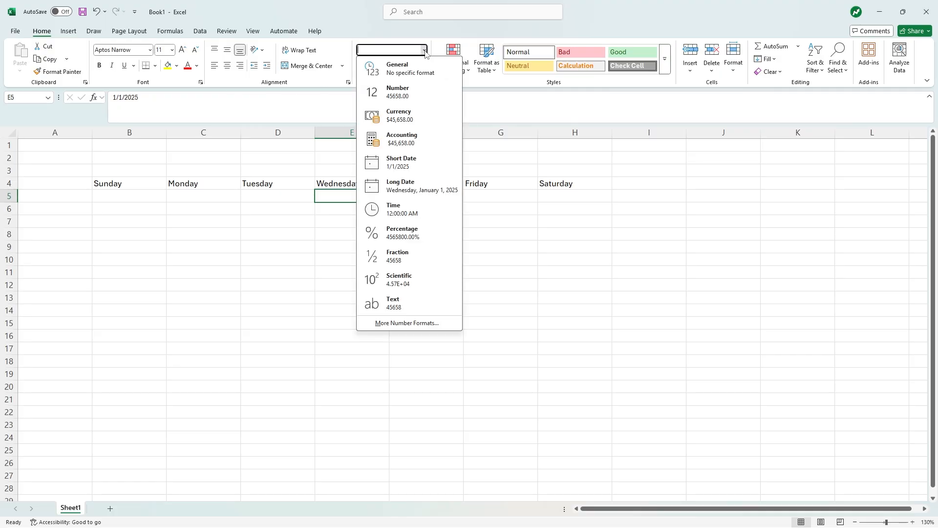
{"action": "mouse_move", "coordinate": [416, 163]}
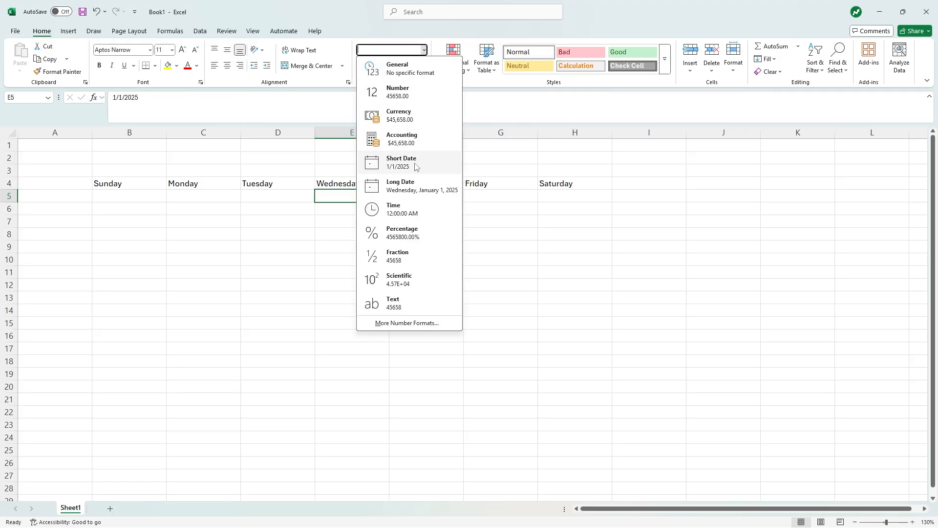
{"action": "left_click", "coordinate": [401, 163]}
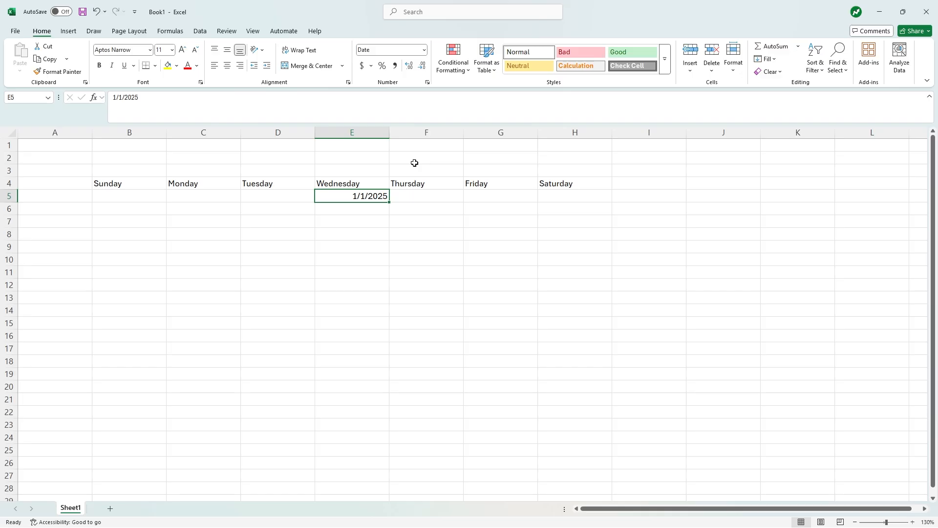
{"action": "mouse_move", "coordinate": [390, 204]}
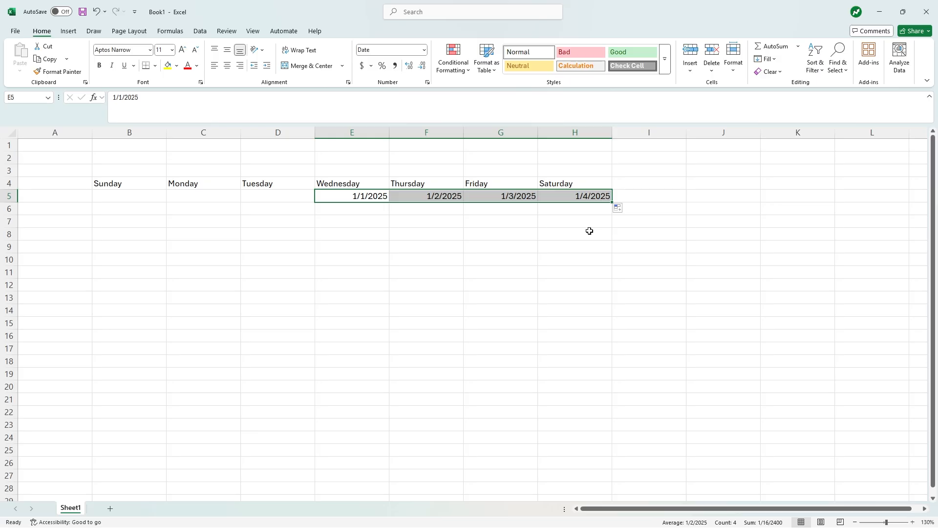
{"action": "mouse_move", "coordinate": [335, 280]}
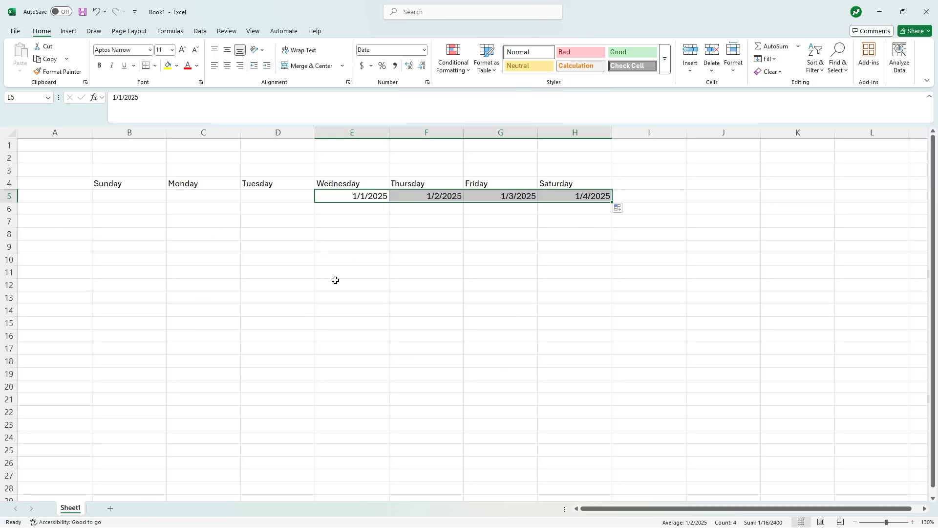
Step: Build week-two date formulas: B6 from Saturday H5 plus one, C6 from B6 plus one
{"action": "left_click", "coordinate": [129, 208]}
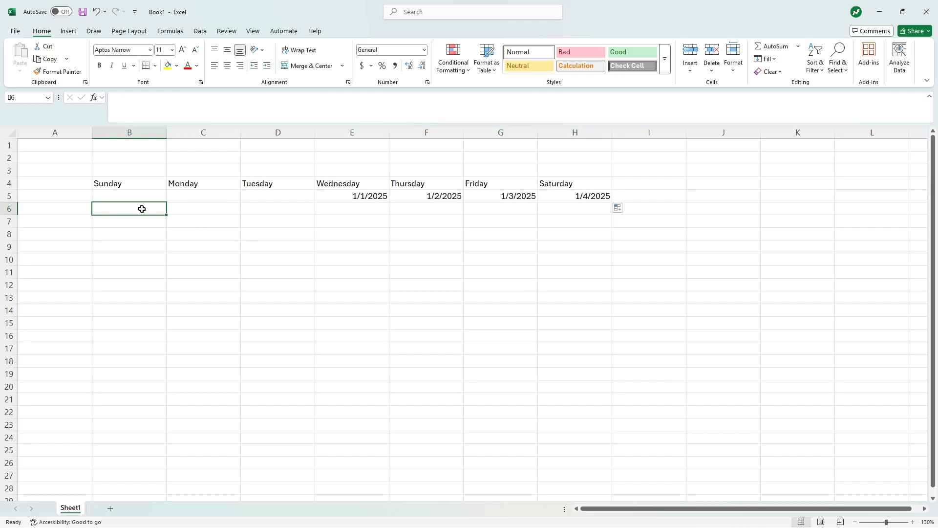
{"action": "left_click", "coordinate": [574, 195]}
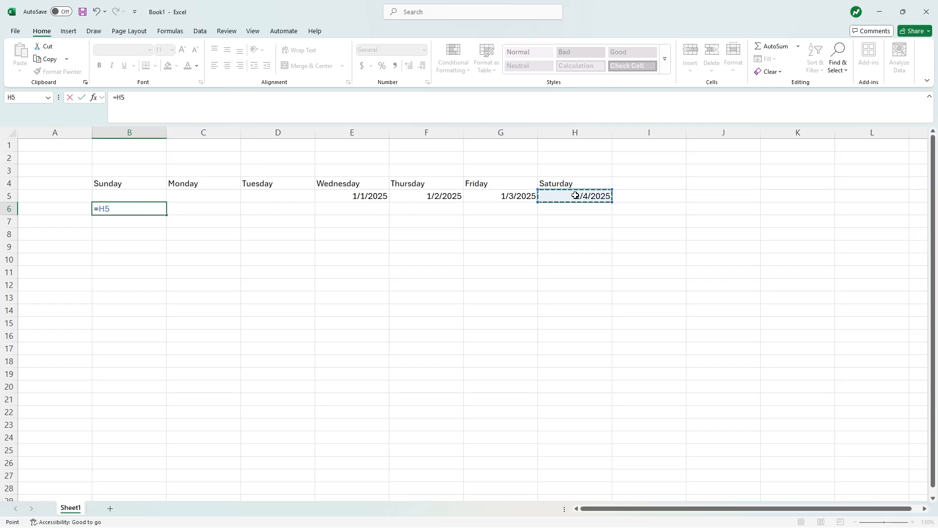
{"action": "type", "text": "+"}
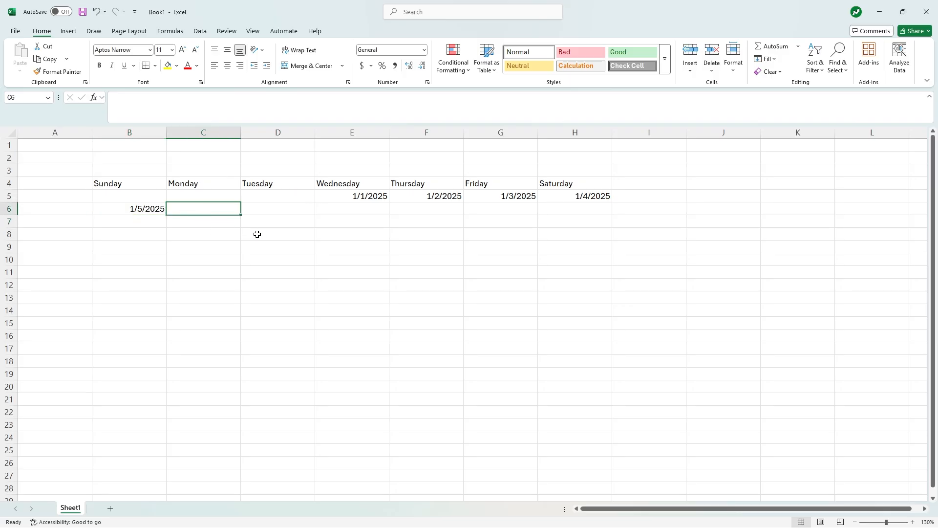
{"action": "type", "text": "="}
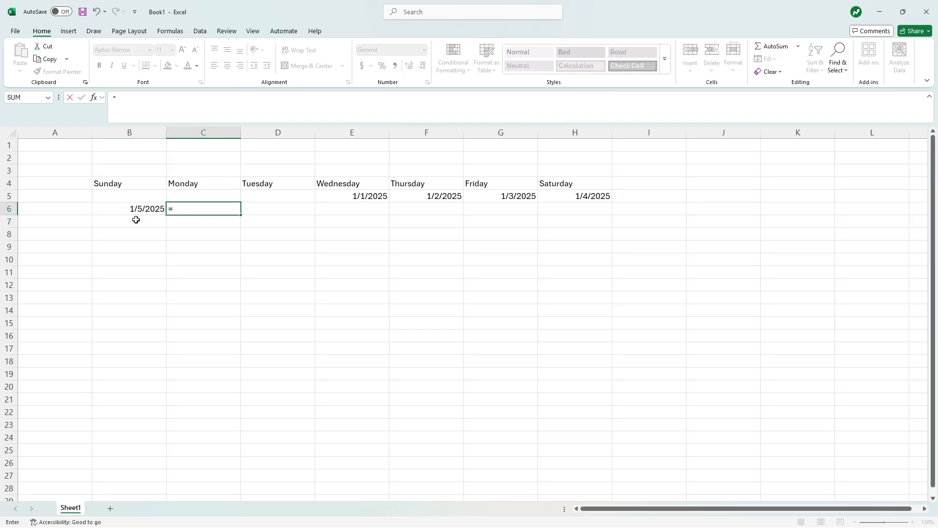
{"action": "left_click", "coordinate": [129, 209]}
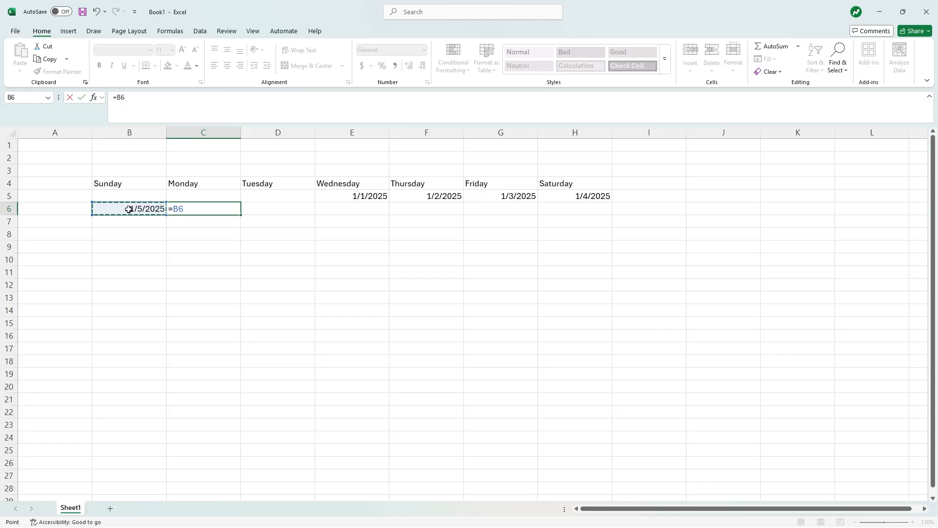
{"action": "key", "text": "enter"}
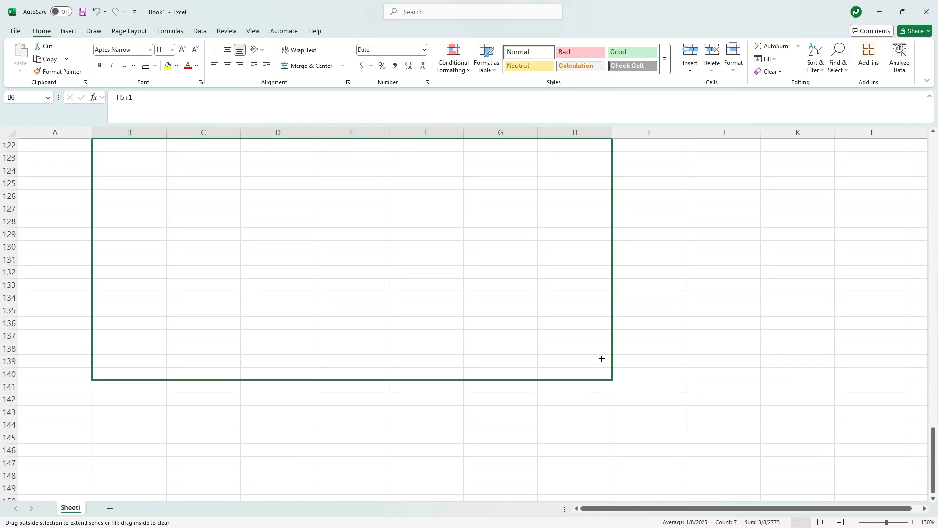
Step: Fill the weekly date formulas down to row 57 and check the 12/31/2025 formula
{"action": "scroll", "scroll_direction": "up", "scroll_amount": 3}
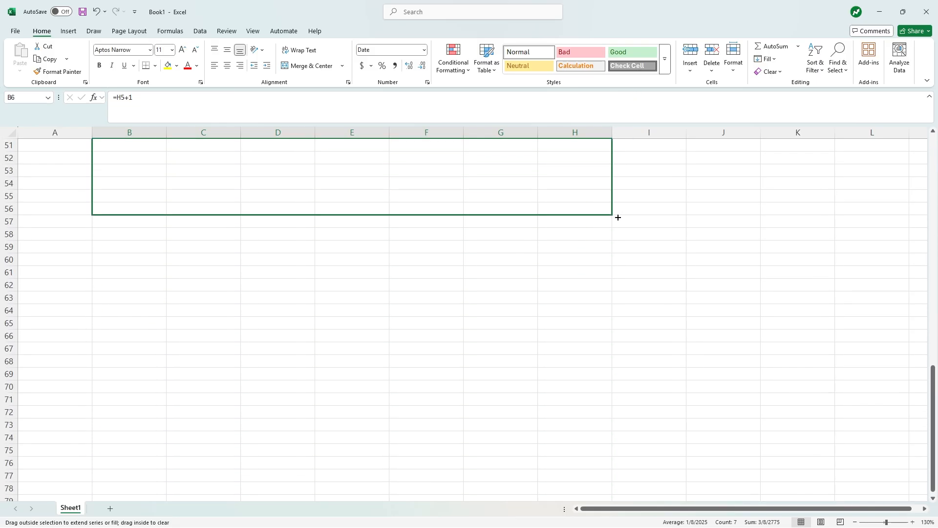
{"action": "left_click_drag", "start_coordinate": [618, 217], "coordinate": [618, 222]}
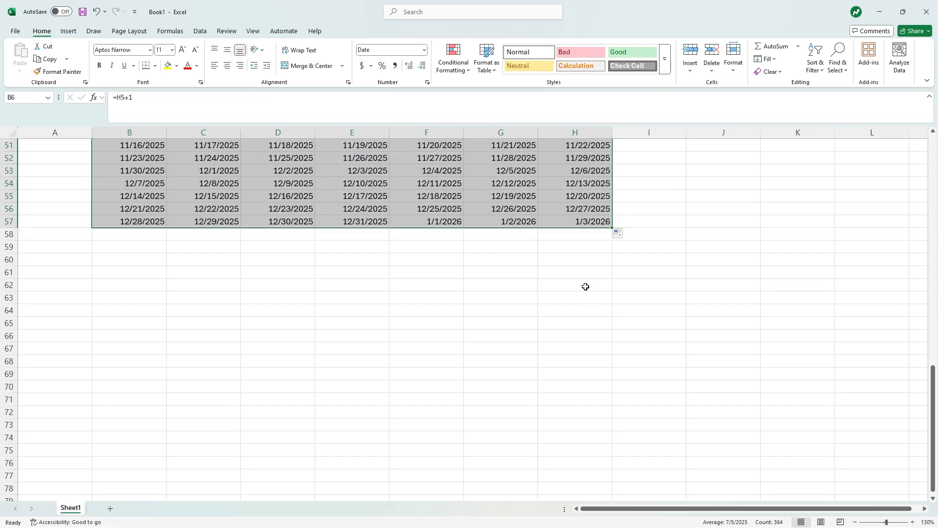
{"action": "mouse_move", "coordinate": [393, 252]}
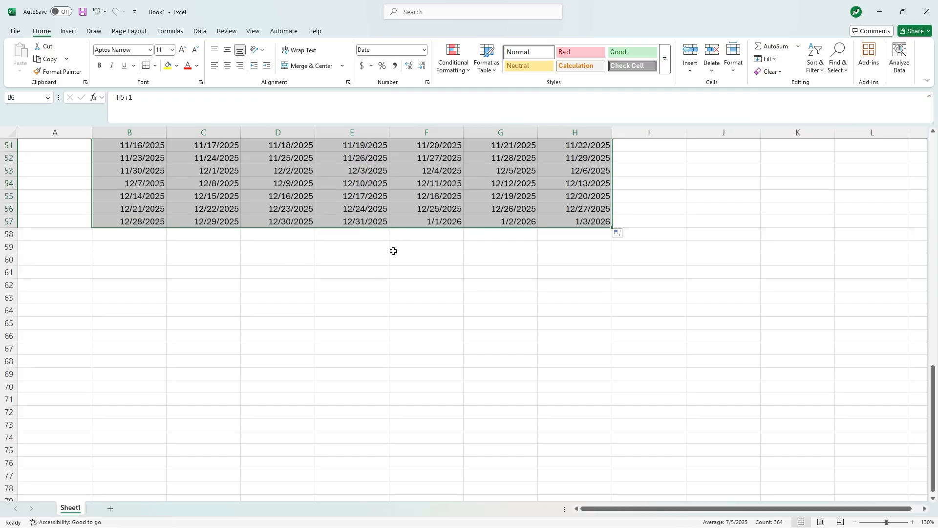
{"action": "left_click", "coordinate": [351, 221]}
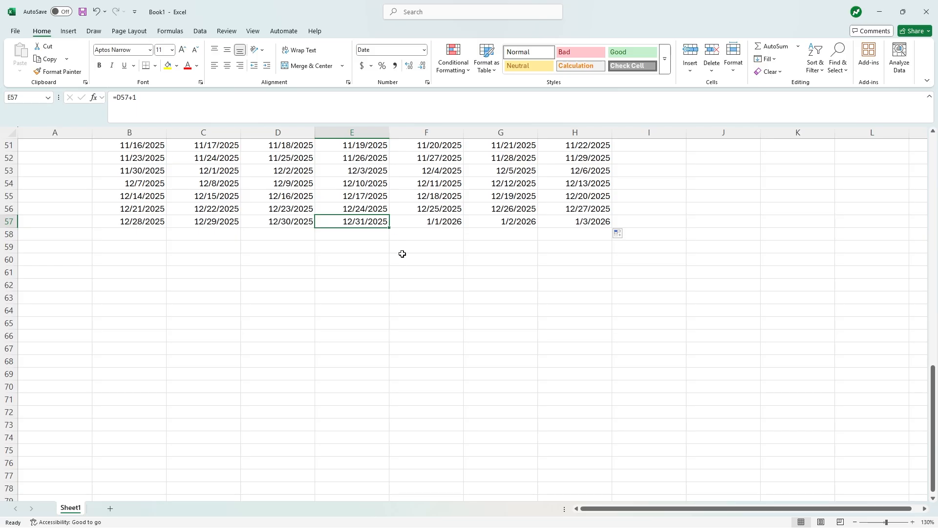
{"action": "mouse_move", "coordinate": [409, 226]}
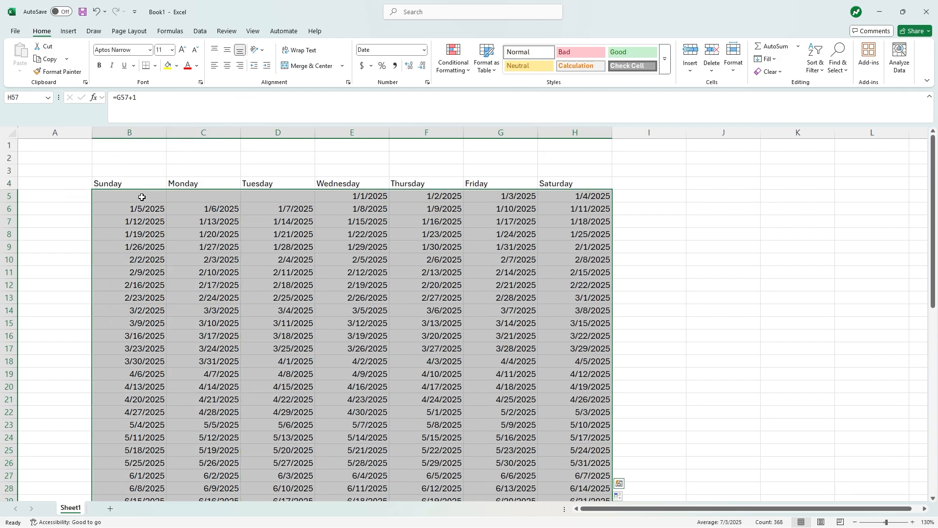
Step: Paste the copied date grid as values down to row 57 and clear the copy outline
{"action": "right_click", "coordinate": [141, 197]}
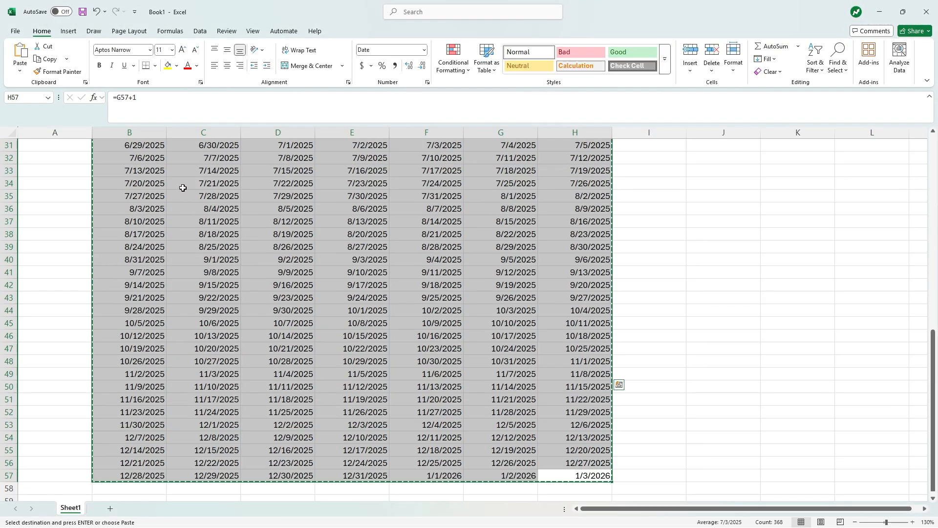
{"action": "right_click", "coordinate": [182, 208]}
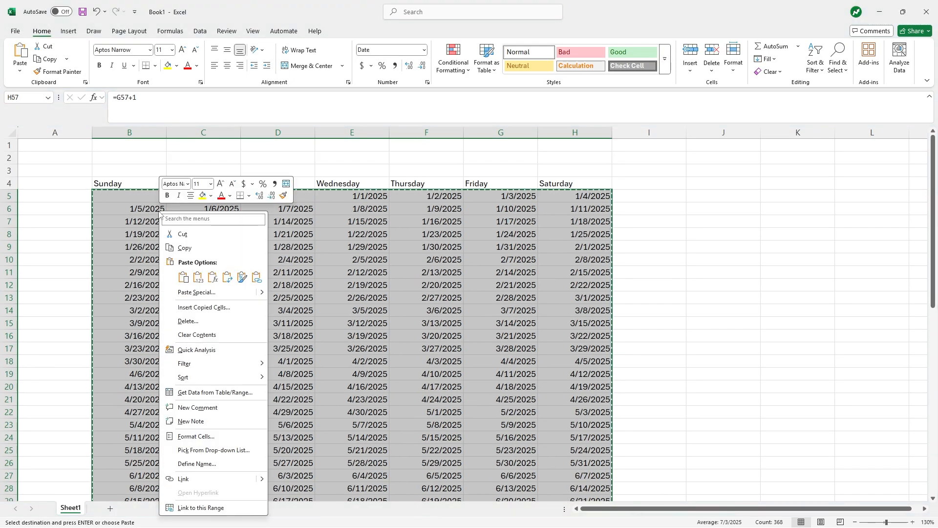
{"action": "left_click", "coordinate": [184, 276]}
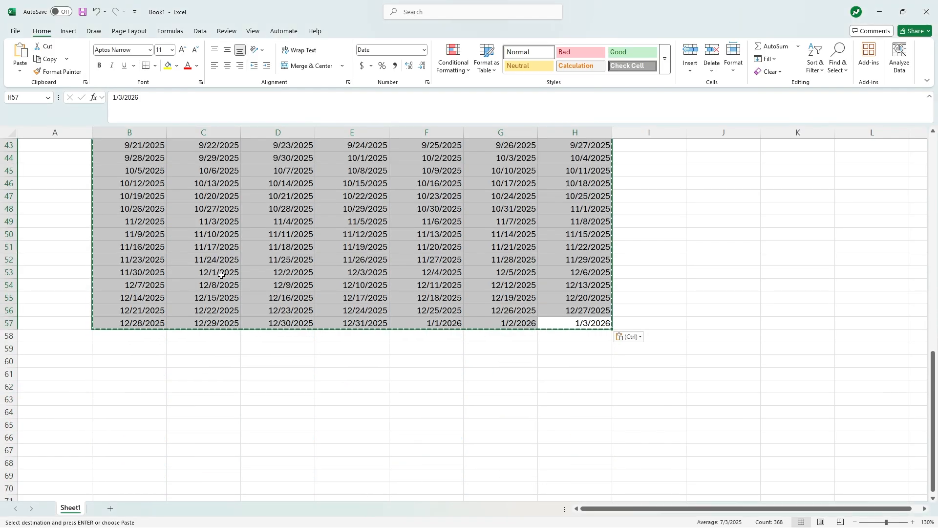
{"action": "left_click", "coordinate": [427, 222]}
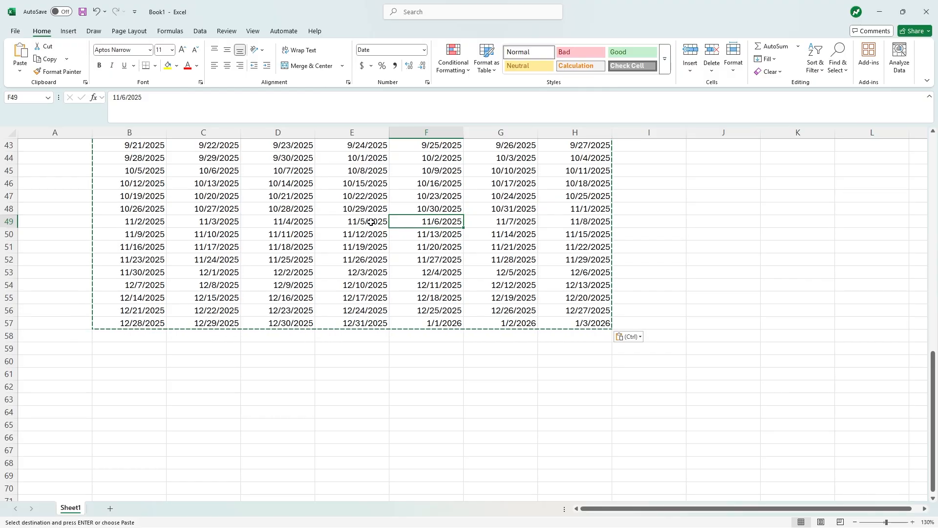
{"action": "key", "text": "Escape"}
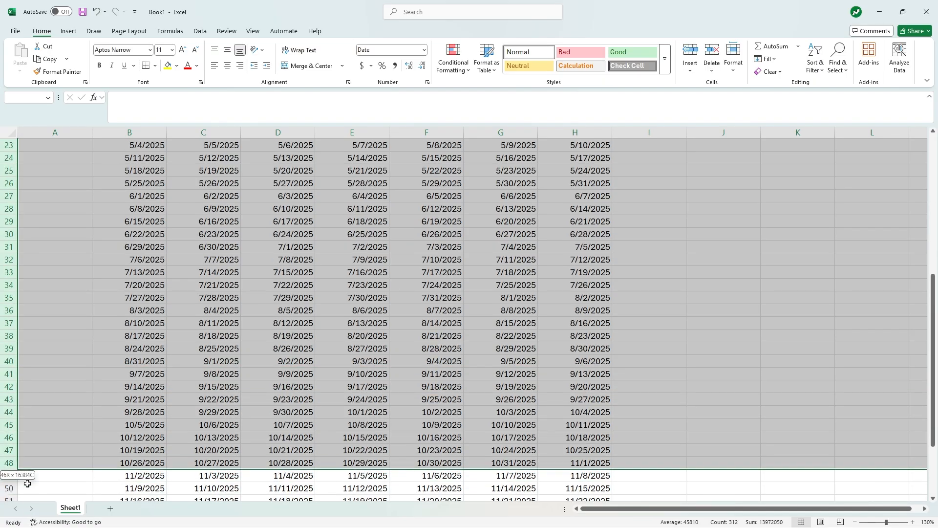
Step: Set the selected calendar rows 4 through 57 to height 30
{"action": "scroll", "scroll_direction": "down", "scroll_amount": 3}
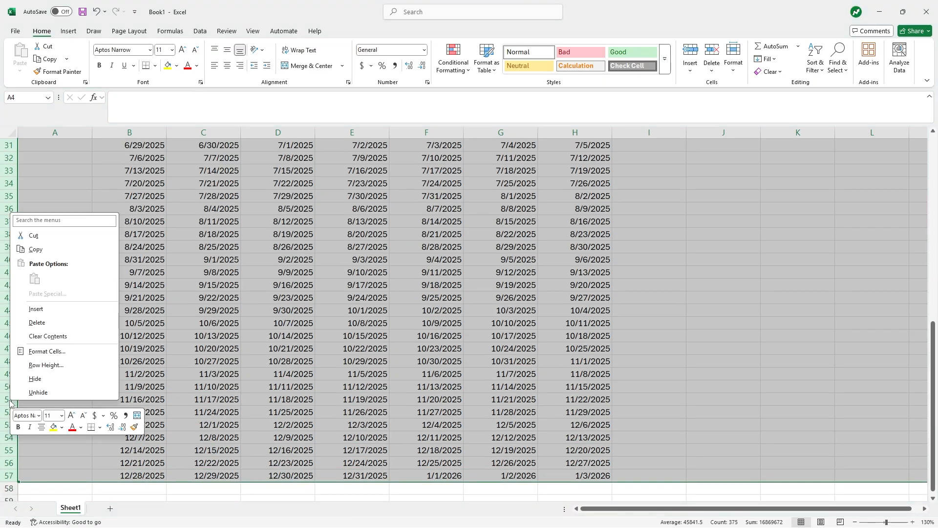
{"action": "left_click", "coordinate": [46, 367]}
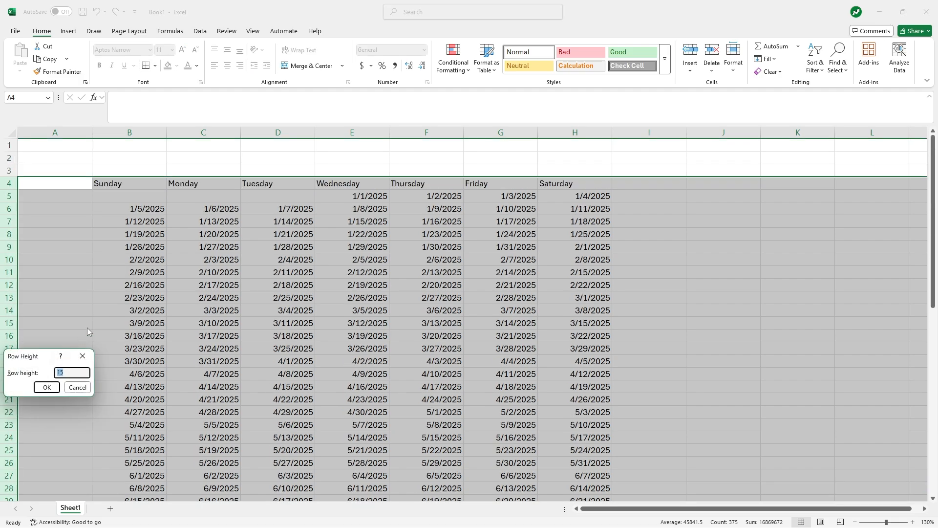
{"action": "type", "text": "30"}
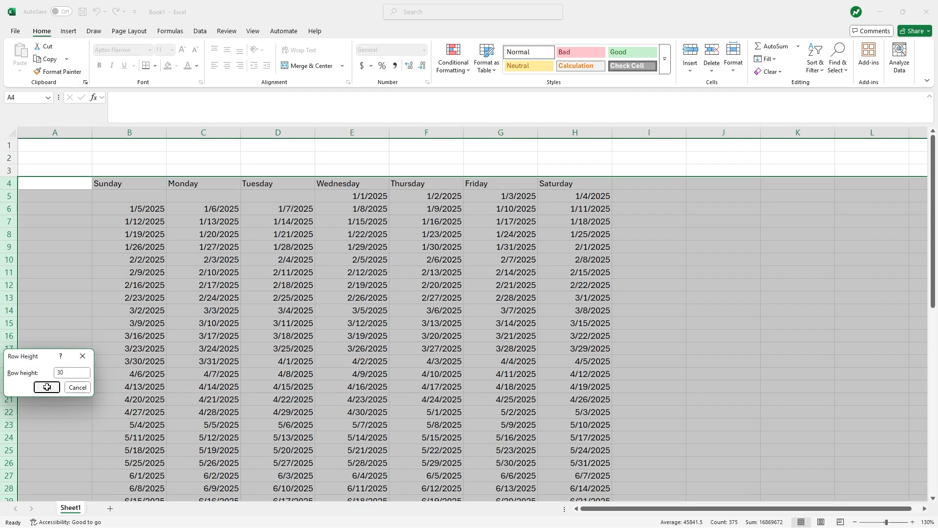
{"action": "left_click", "coordinate": [47, 387]}
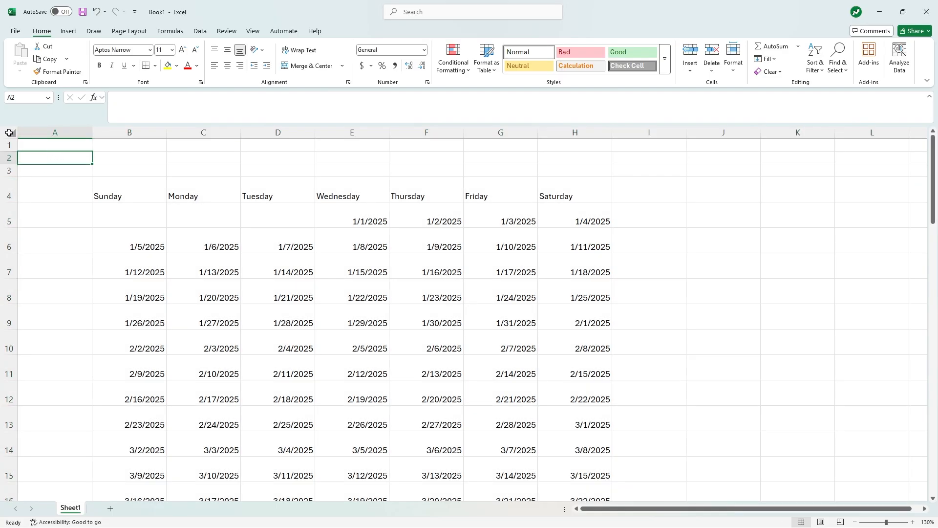
Step: Center all sheet text vertically, then select the calendar range B4:H57
{"action": "left_click", "coordinate": [9, 132]}
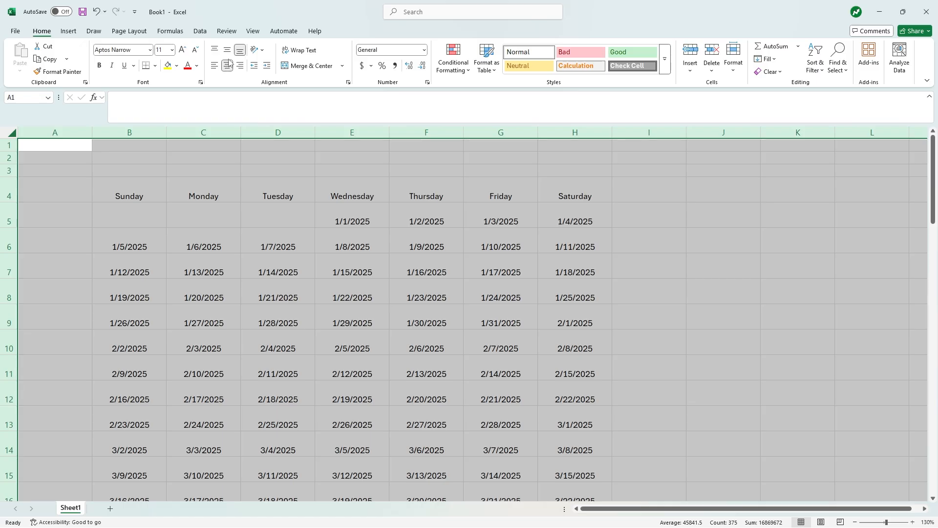
{"action": "mouse_move", "coordinate": [228, 50]}
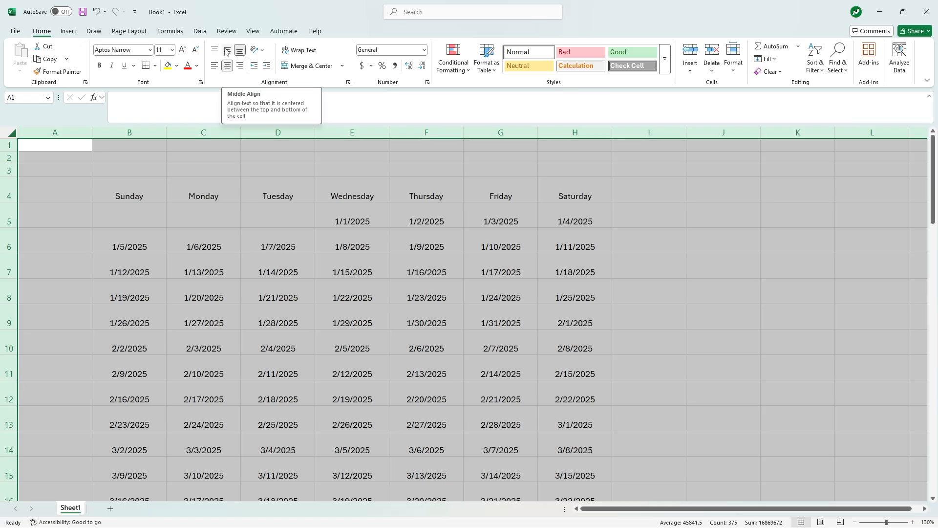
{"action": "left_click", "coordinate": [241, 50]}
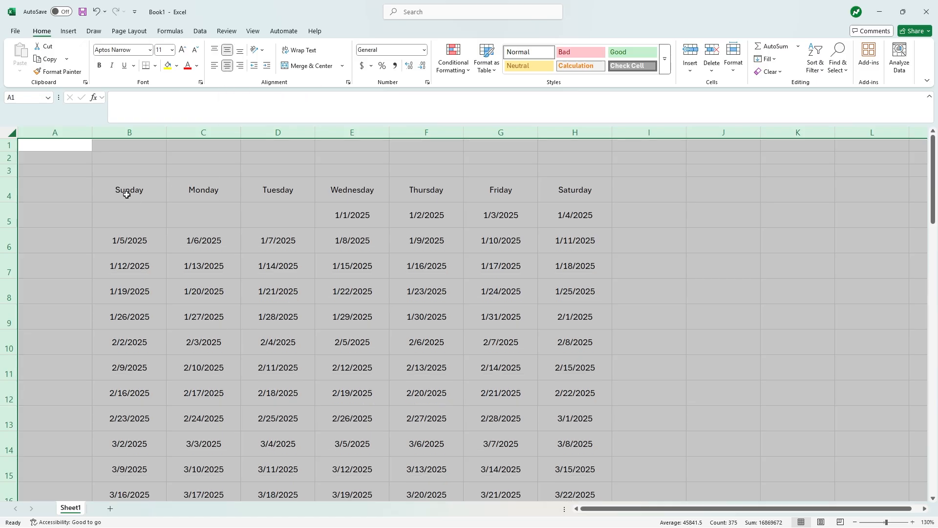
{"action": "left_click_drag", "start_coordinate": [129, 190], "coordinate": [426, 366]}
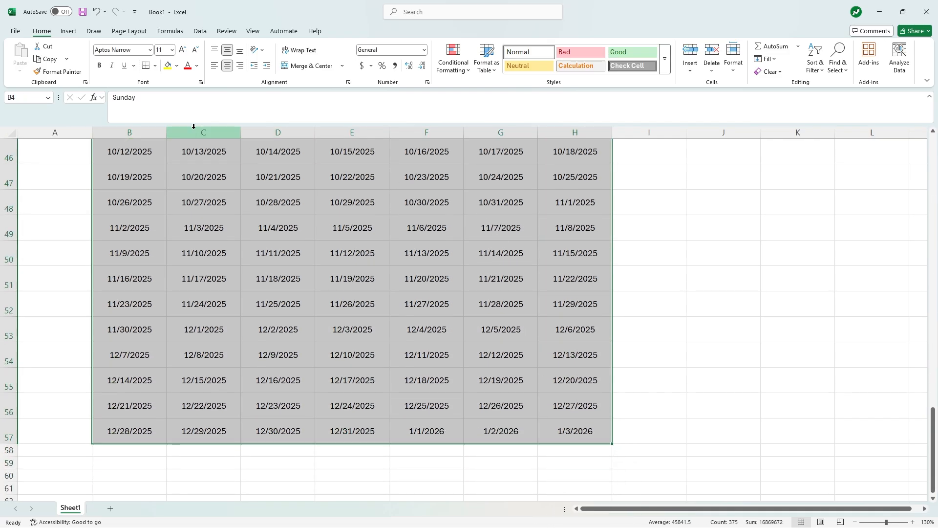
Step: Choose All Borders for the calendar block B4:H57
{"action": "left_click", "coordinate": [147, 66]}
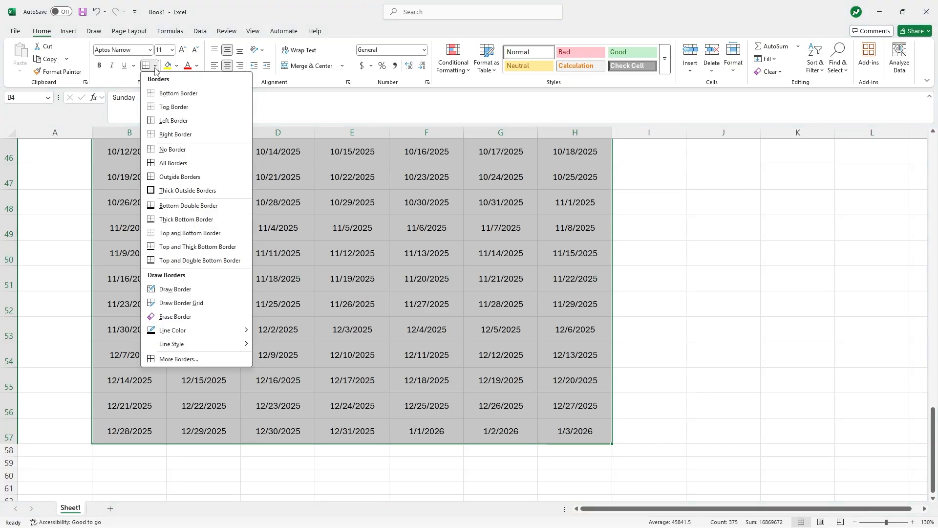
{"action": "mouse_move", "coordinate": [173, 164]}
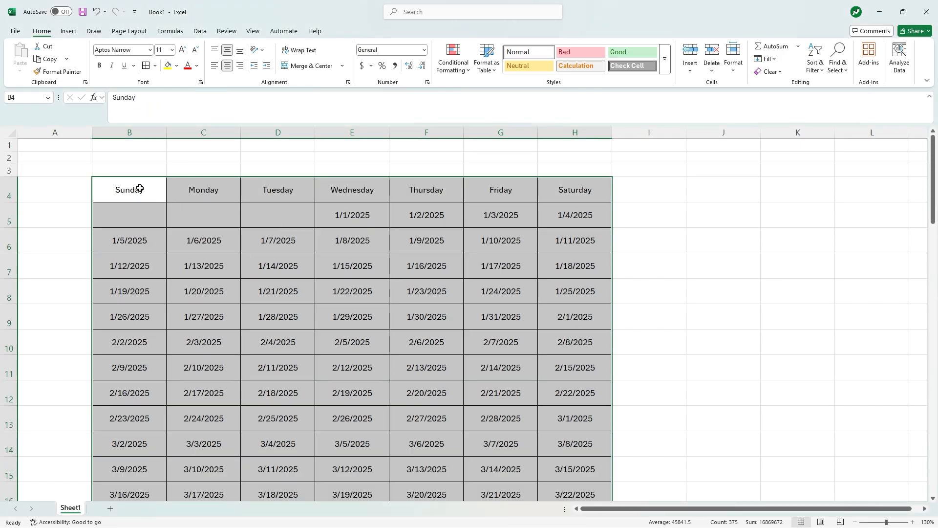
Step: Make the day-name row B4:H4 larger text on dark blue fill with white font
{"action": "left_click_drag", "start_coordinate": [129, 189], "coordinate": [574, 190]}
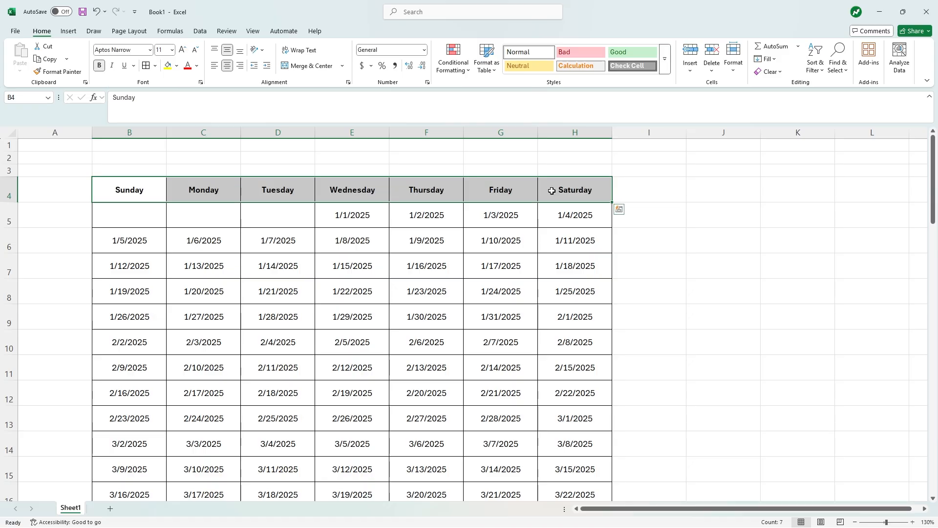
{"action": "left_click", "coordinate": [182, 49]}
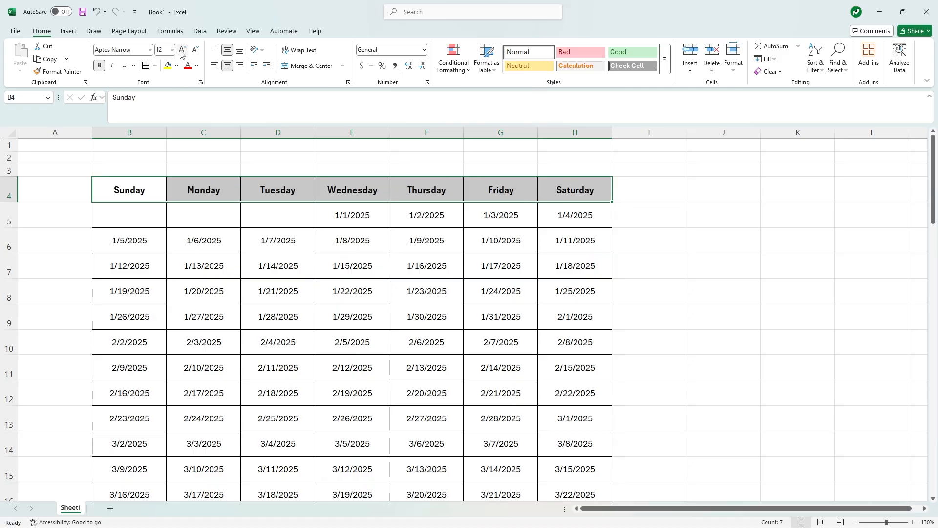
{"action": "left_click", "coordinate": [181, 49]}
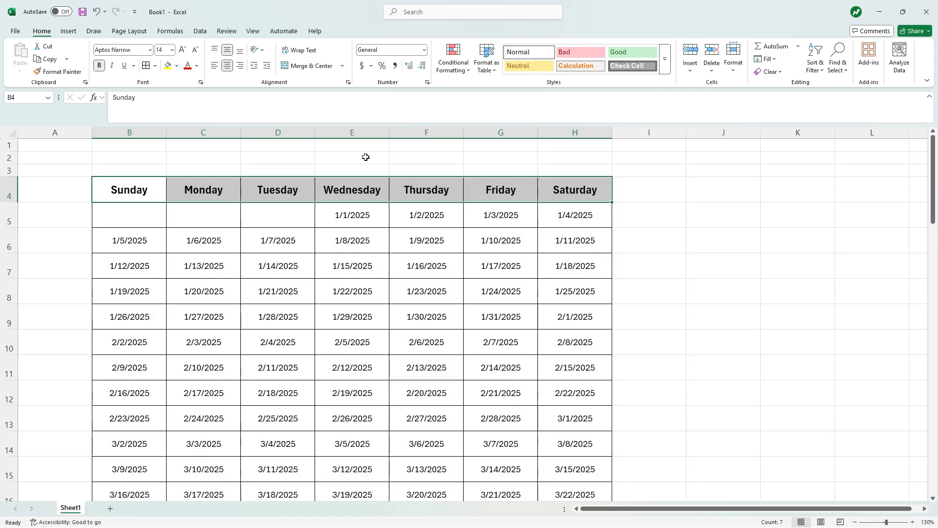
{"action": "left_click", "coordinate": [178, 66]}
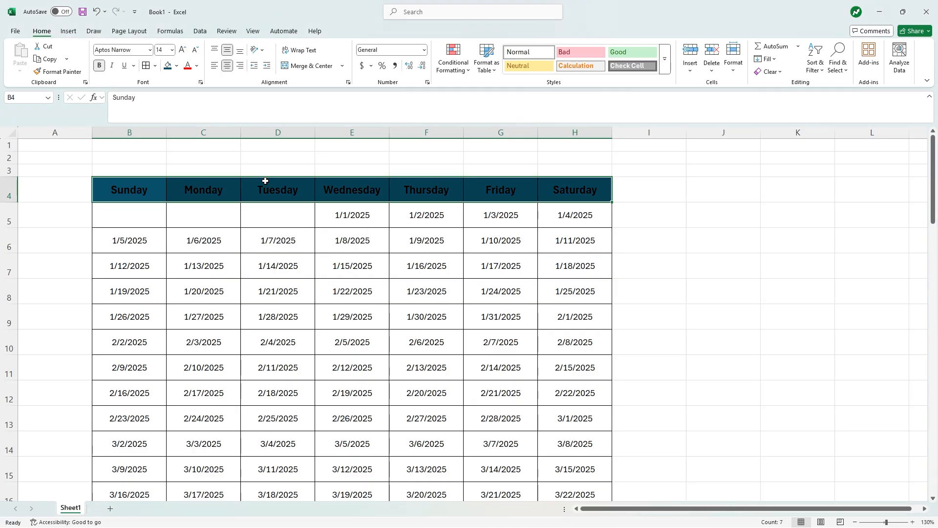
{"action": "mouse_move", "coordinate": [197, 66]}
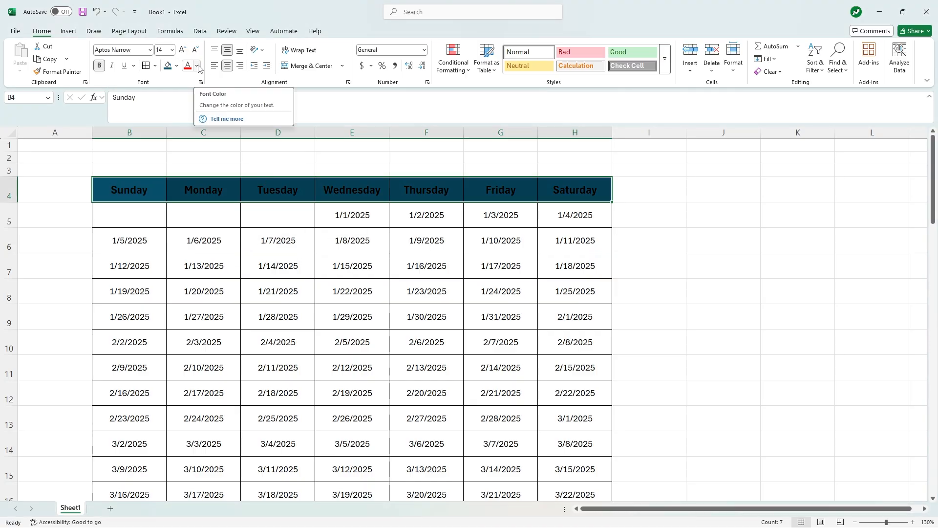
{"action": "left_click", "coordinate": [197, 66]}
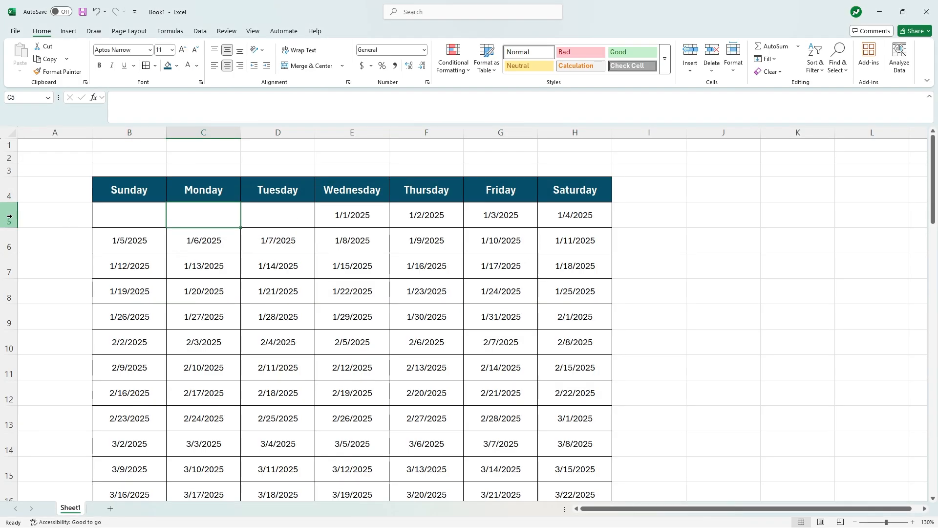
Step: Freeze panes above row 5 so the weekday header stays visible when scrolling
{"action": "left_click", "coordinate": [9, 217]}
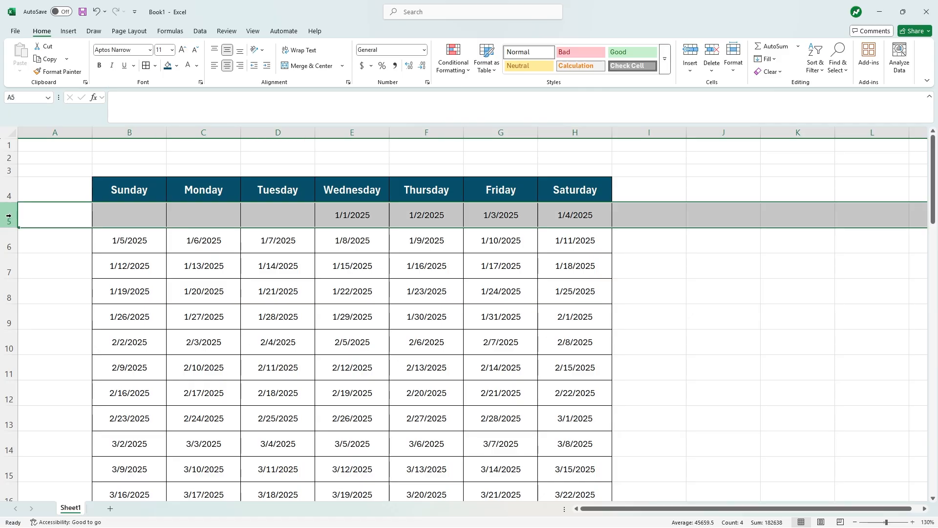
{"action": "left_click", "coordinate": [252, 31]}
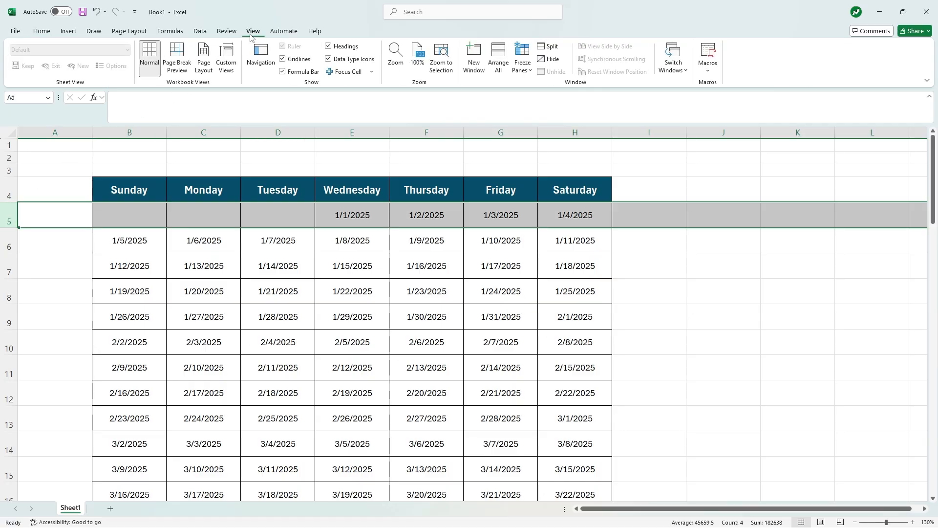
{"action": "left_click", "coordinate": [521, 57]}
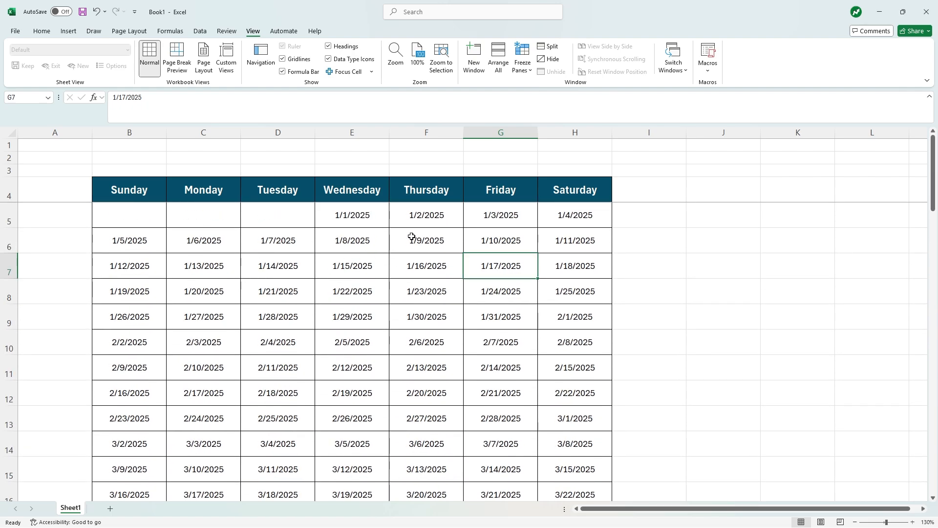
{"action": "mouse_move", "coordinate": [287, 240]}
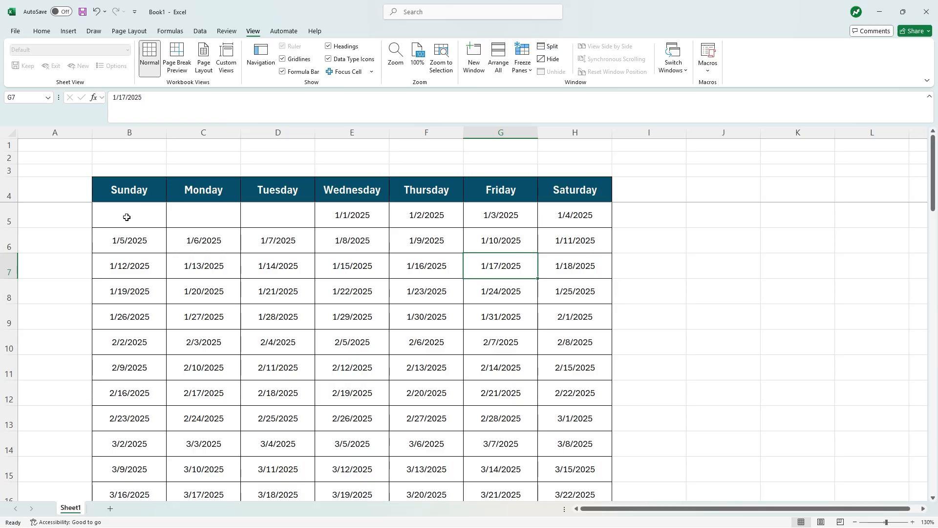
Step: Fill the empty first-week cells B5 to E5 with X
{"action": "type", "text": "X"}
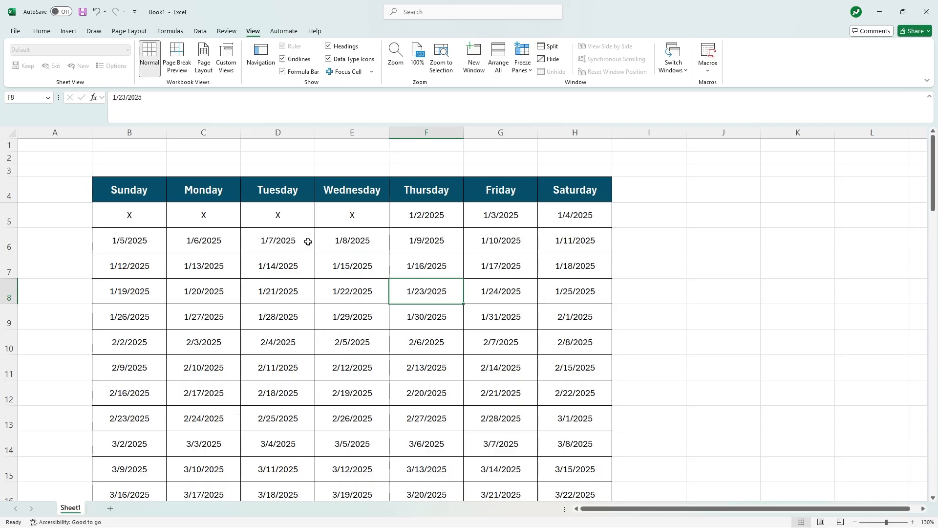
{"action": "mouse_move", "coordinate": [185, 231]}
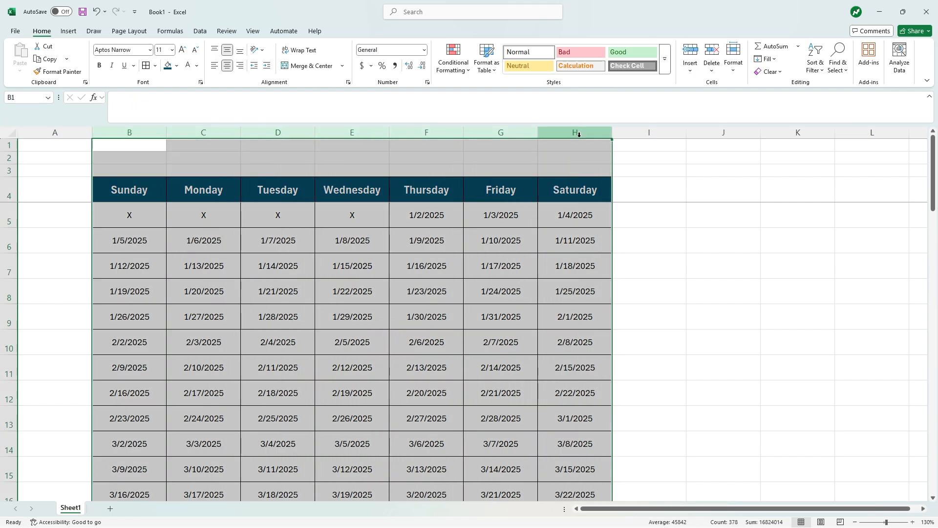
Step: Create a conditional formatting rule for cells whose value equals X
{"action": "left_click", "coordinate": [452, 57]}
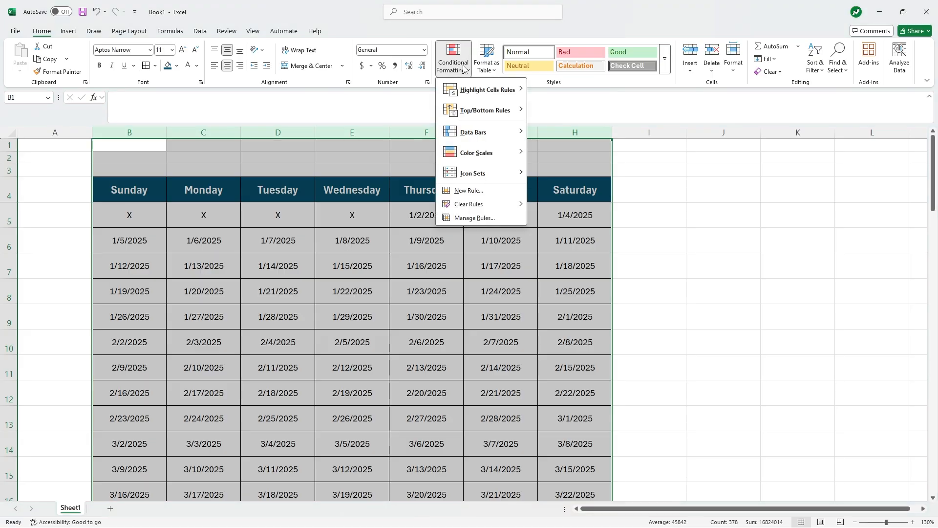
{"action": "mouse_move", "coordinate": [473, 191]}
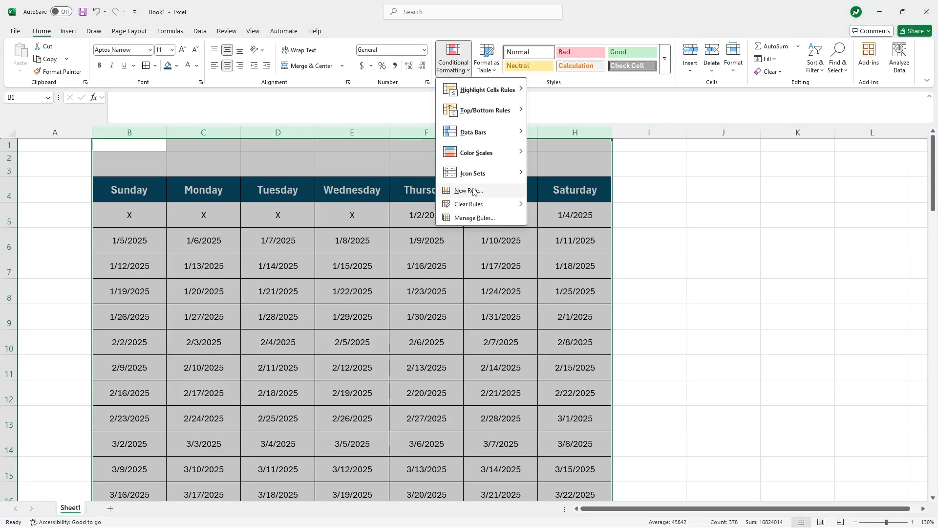
{"action": "left_click", "coordinate": [469, 191]}
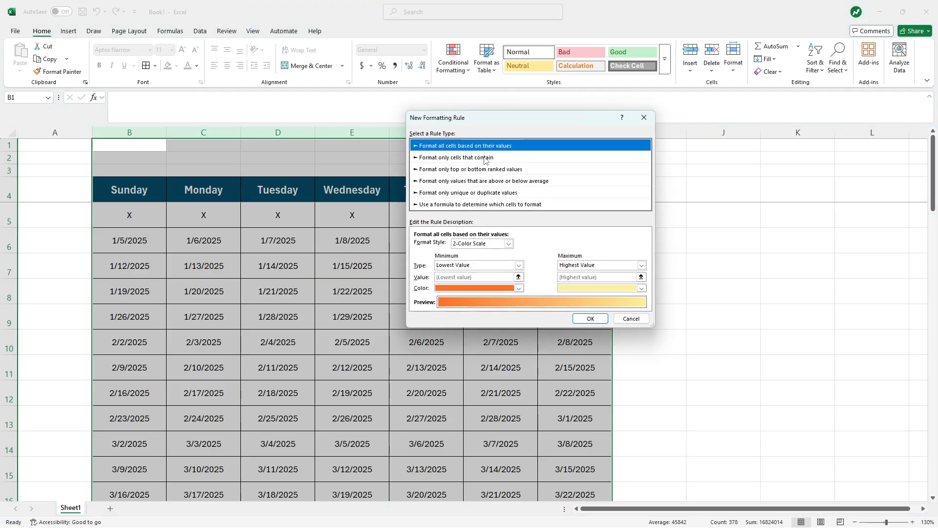
{"action": "left_click", "coordinate": [470, 157]}
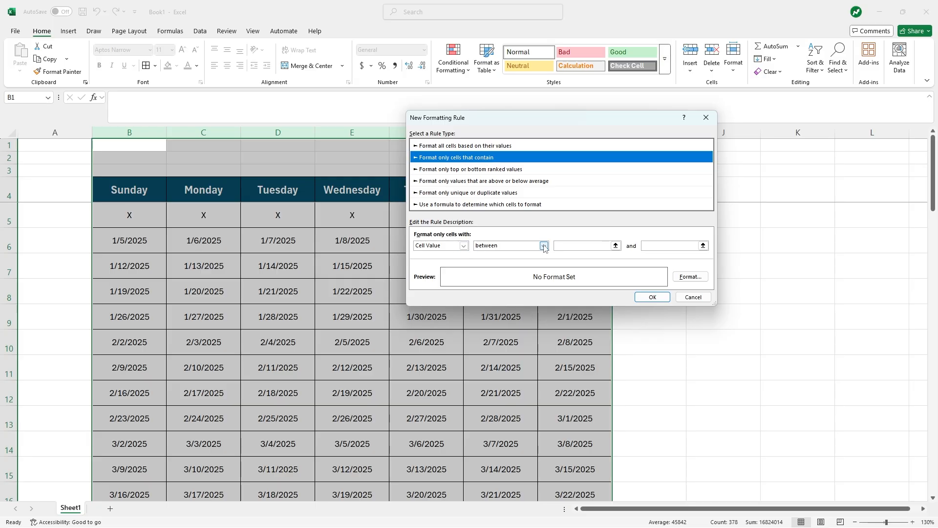
{"action": "left_click", "coordinate": [543, 245]}
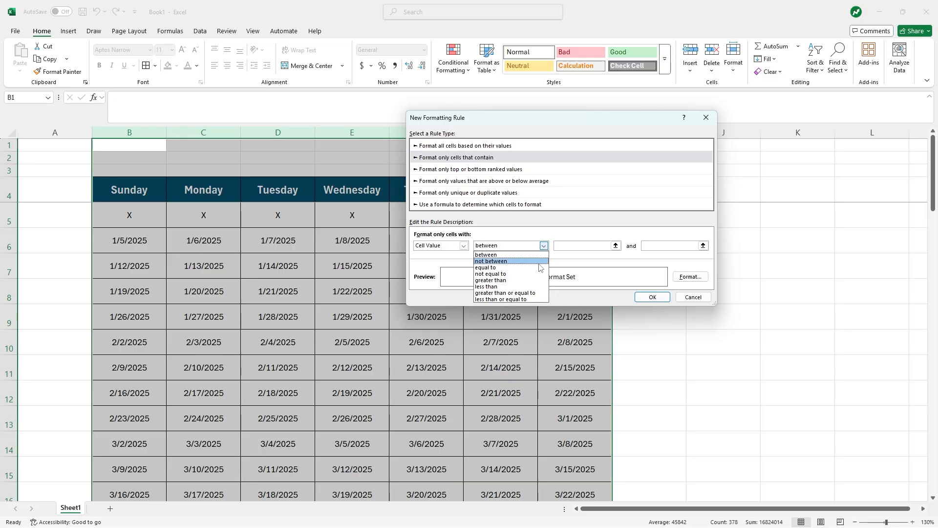
{"action": "left_click", "coordinate": [485, 267]}
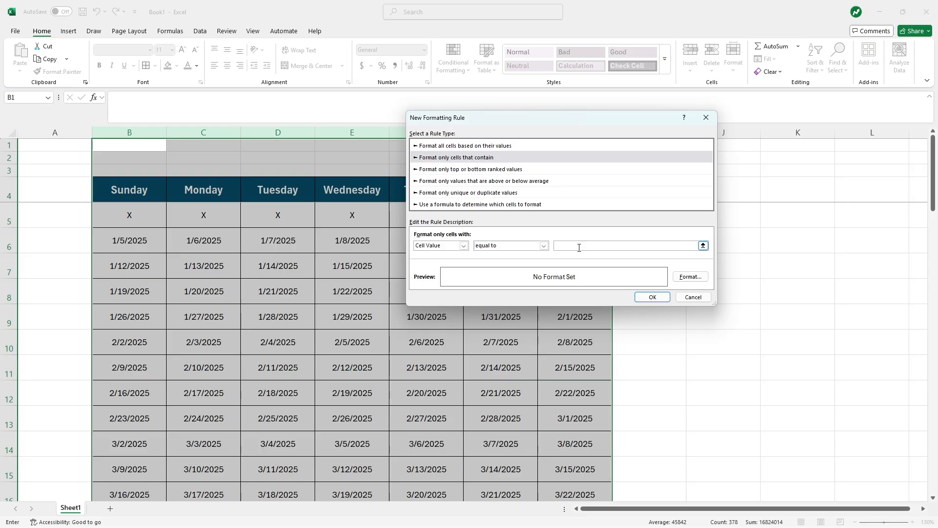
{"action": "type", "text": "X"}
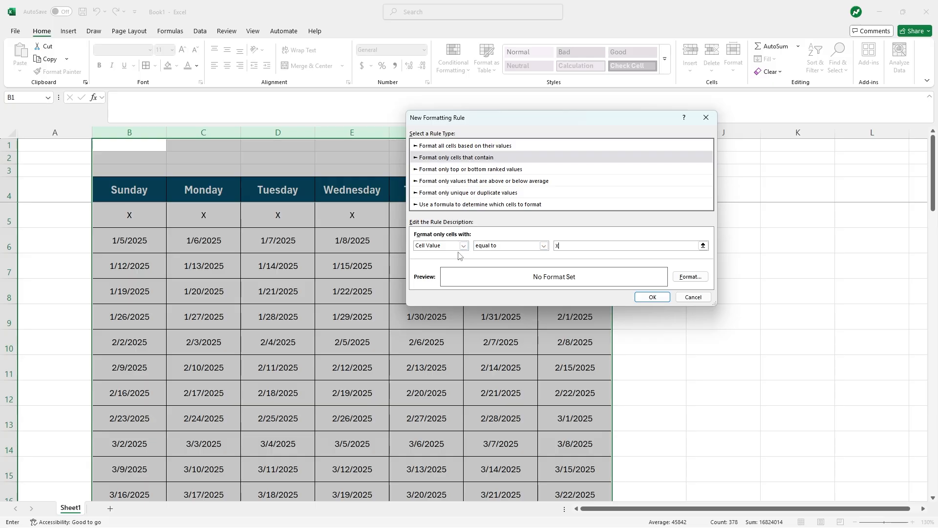
{"action": "mouse_move", "coordinate": [684, 275]}
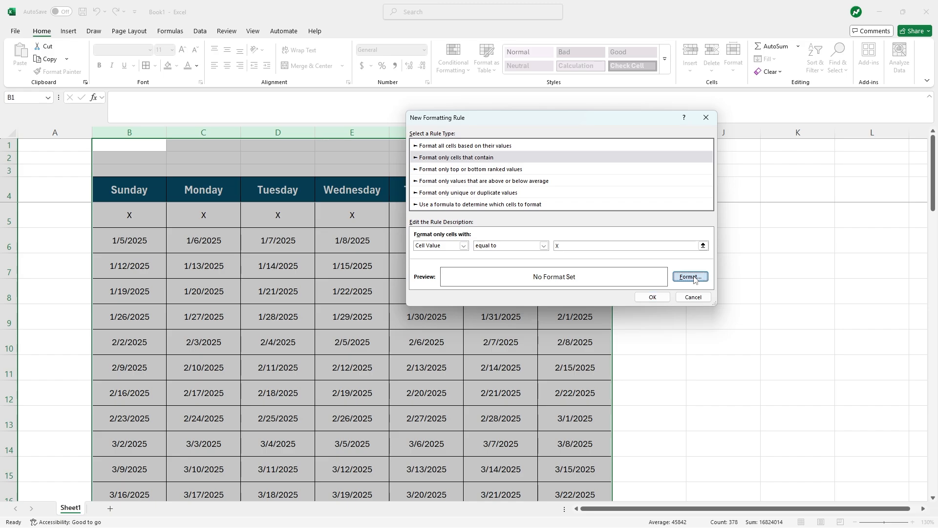
Step: Give the X rule bold dark-green text and a light green fill
{"action": "left_click", "coordinate": [689, 277]}
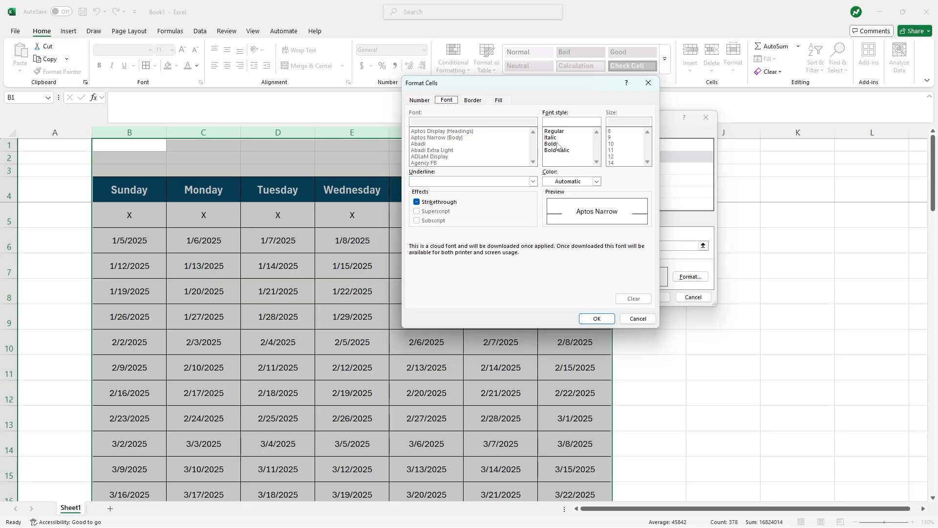
{"action": "left_click", "coordinate": [549, 144]}
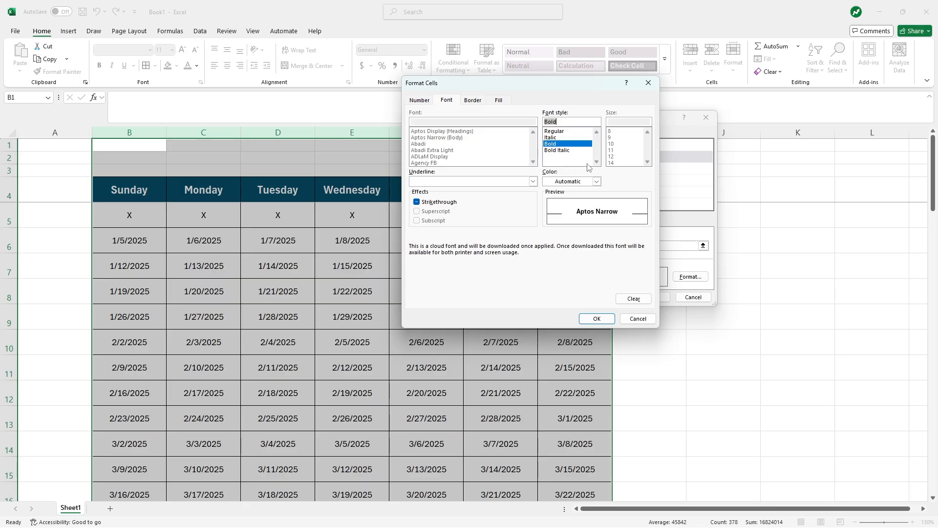
{"action": "left_click", "coordinate": [596, 182]}
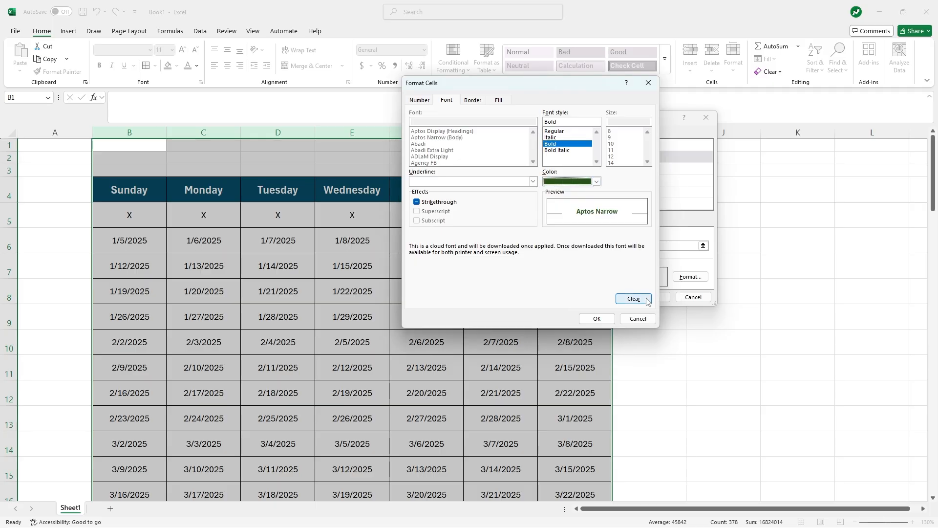
{"action": "left_click", "coordinate": [498, 100]}
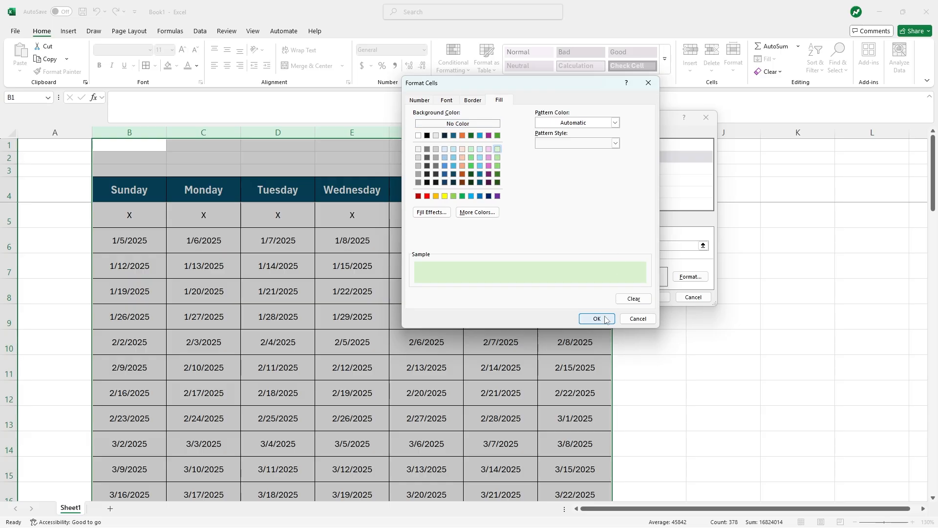
{"action": "left_click", "coordinate": [596, 319]}
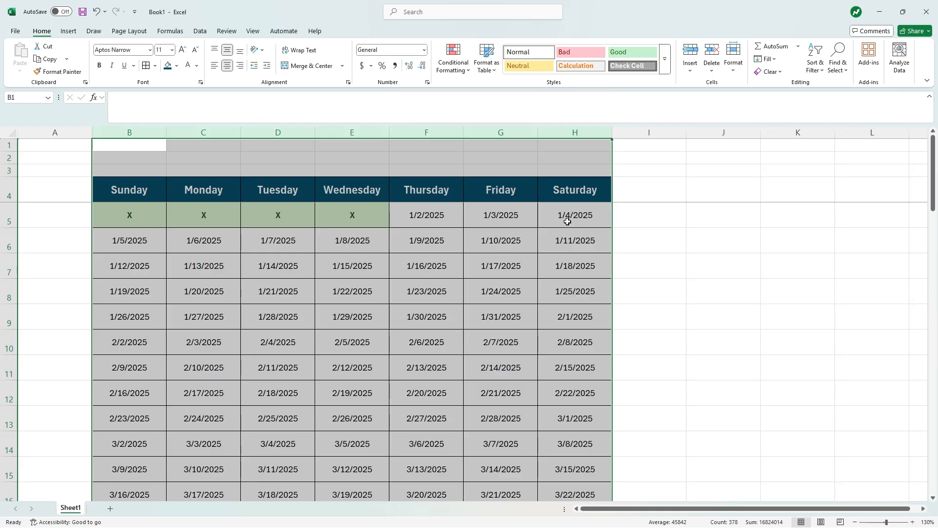
{"action": "mouse_move", "coordinate": [453, 229]}
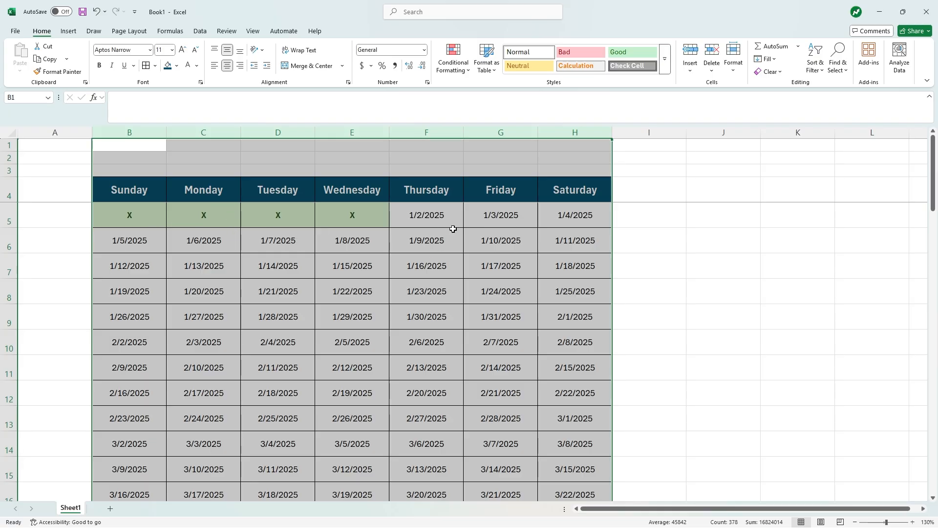
Step: Enter legend labels Work, Holidays and Birthdays in J4, K4 and L4
{"action": "left_click", "coordinate": [501, 215]}
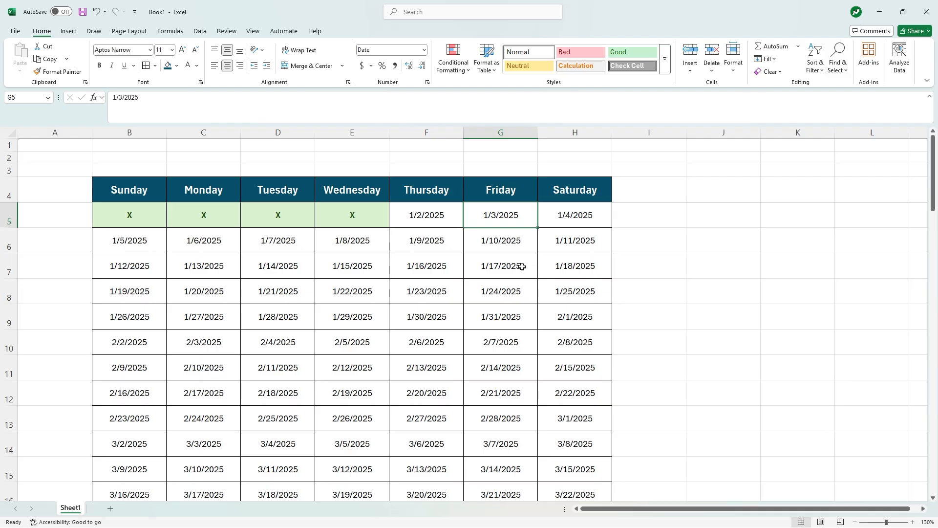
{"action": "mouse_move", "coordinate": [707, 191]}
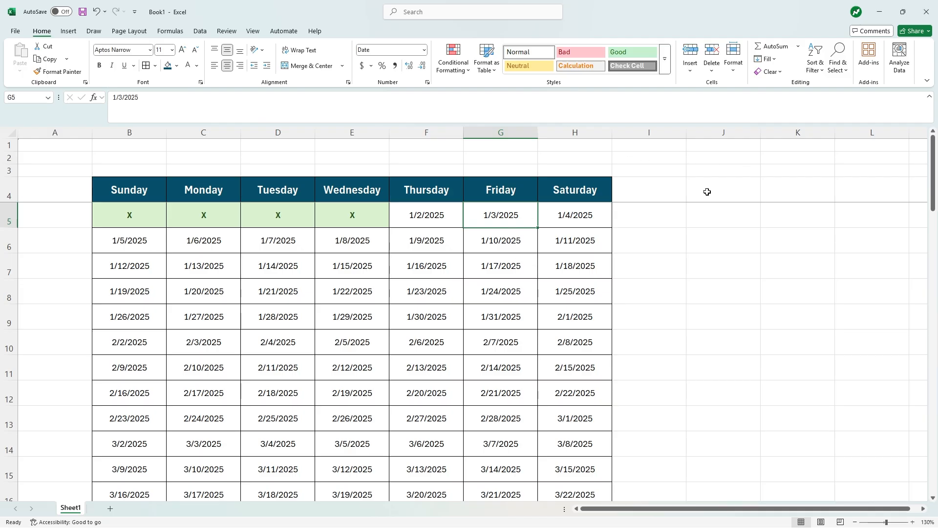
{"action": "left_click", "coordinate": [723, 190]}
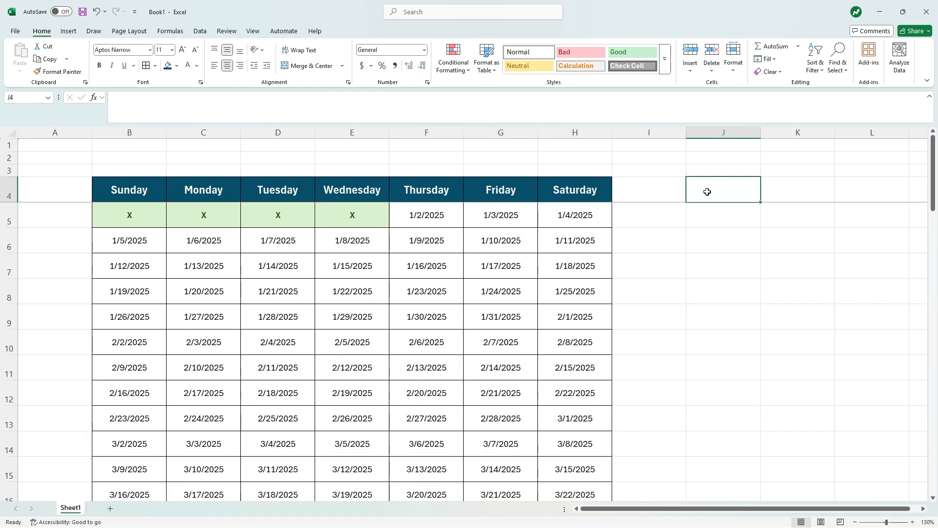
{"action": "type", "text": "Work"}
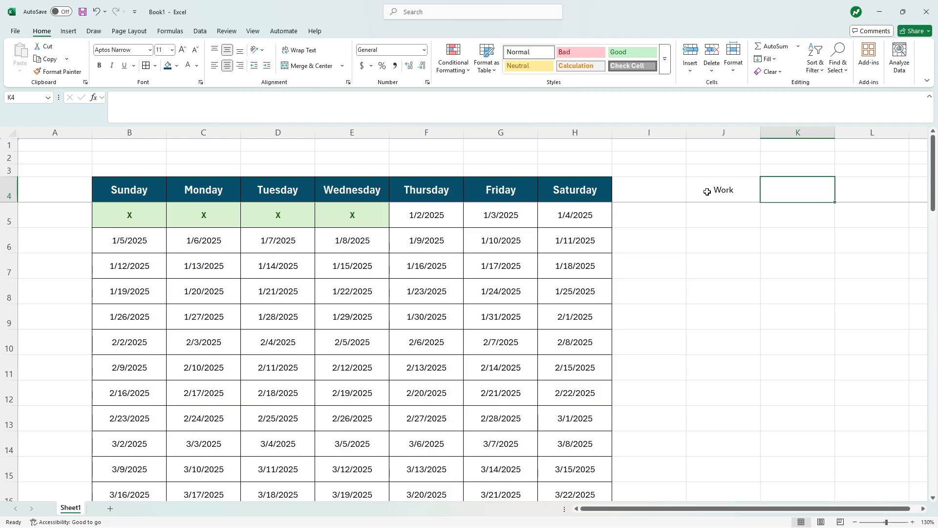
{"action": "type", "text": "Holidays"}
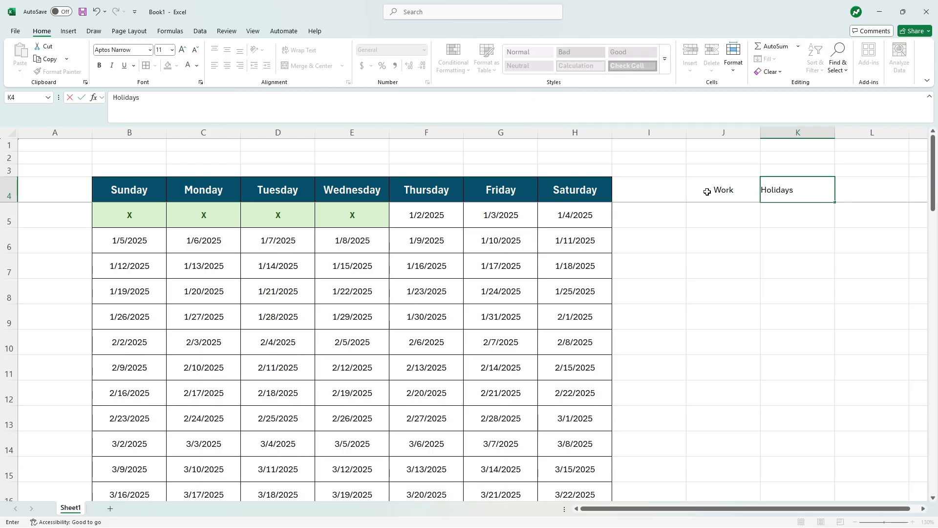
{"action": "type", "text": "Birthd"}
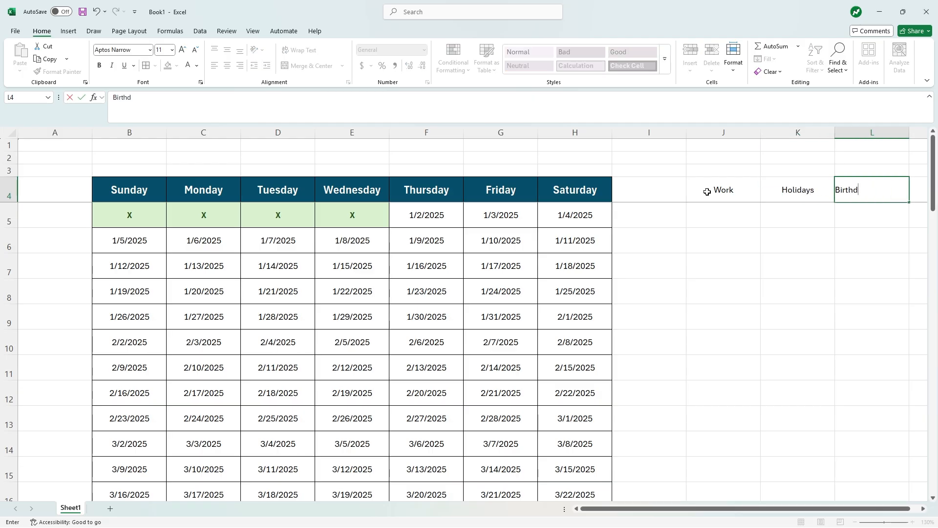
{"action": "key", "text": "enter"}
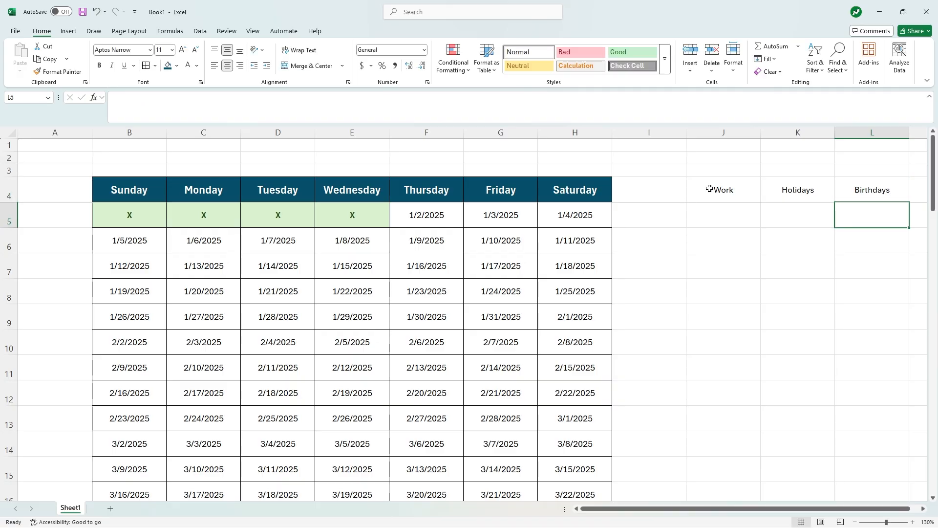
Step: Shade the Work label and the weekday dates peach
{"action": "left_click", "coordinate": [177, 66]}
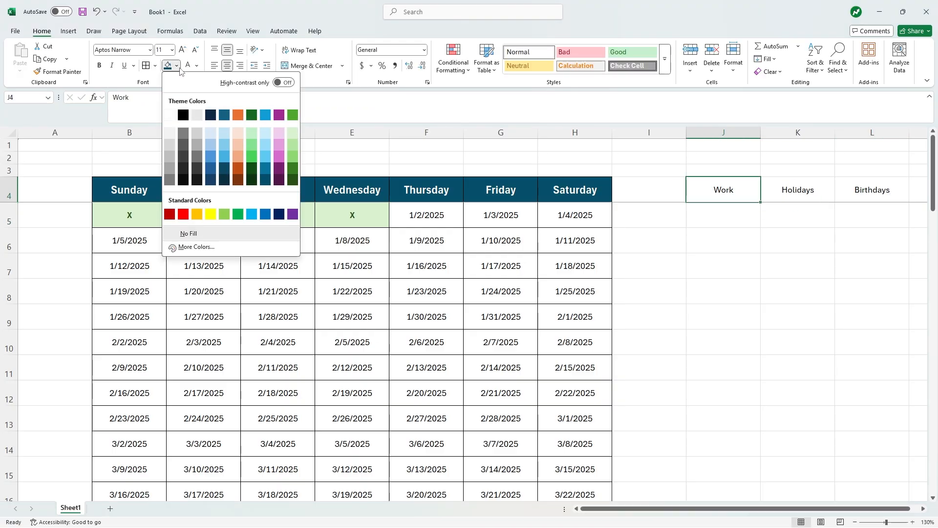
{"action": "left_click", "coordinate": [238, 145]}
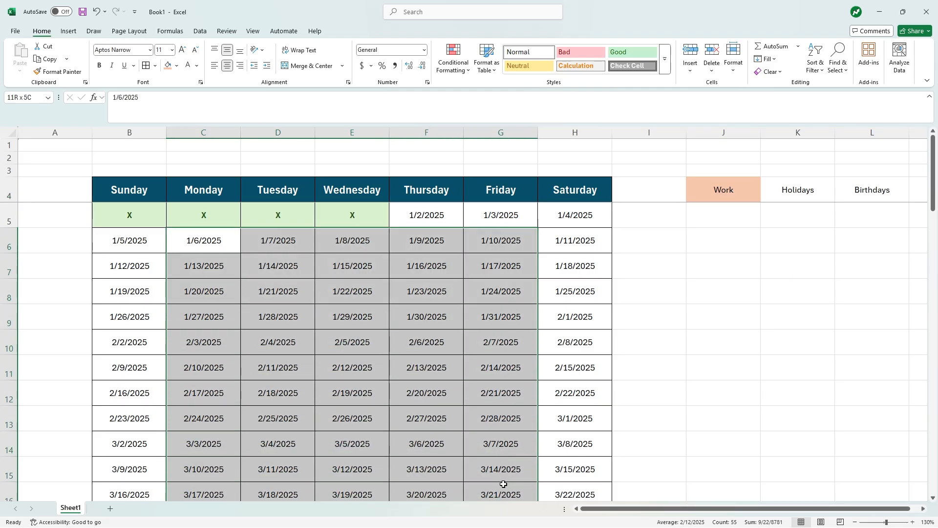
{"action": "left_click", "coordinate": [203, 241]}
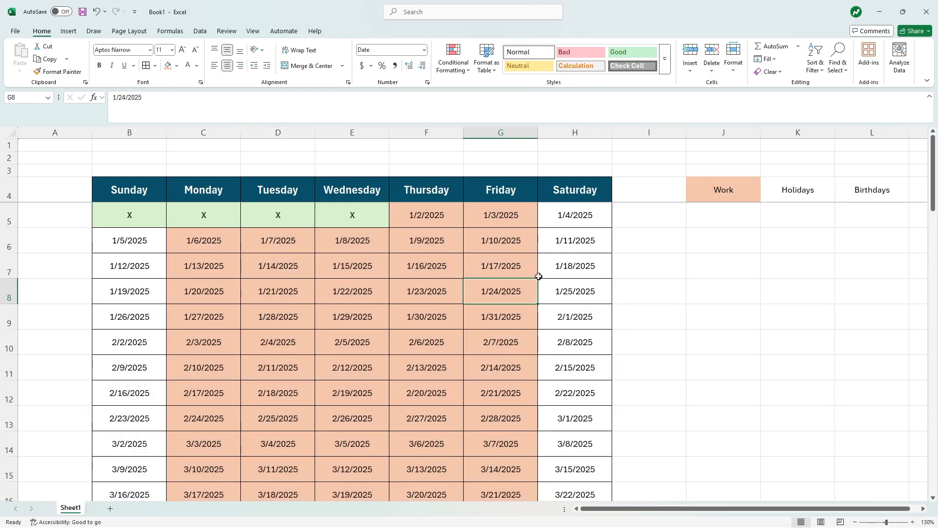
Step: Shade the Holidays label and the 2/1–2/8 dates purple
{"action": "left_click", "coordinate": [798, 190]}
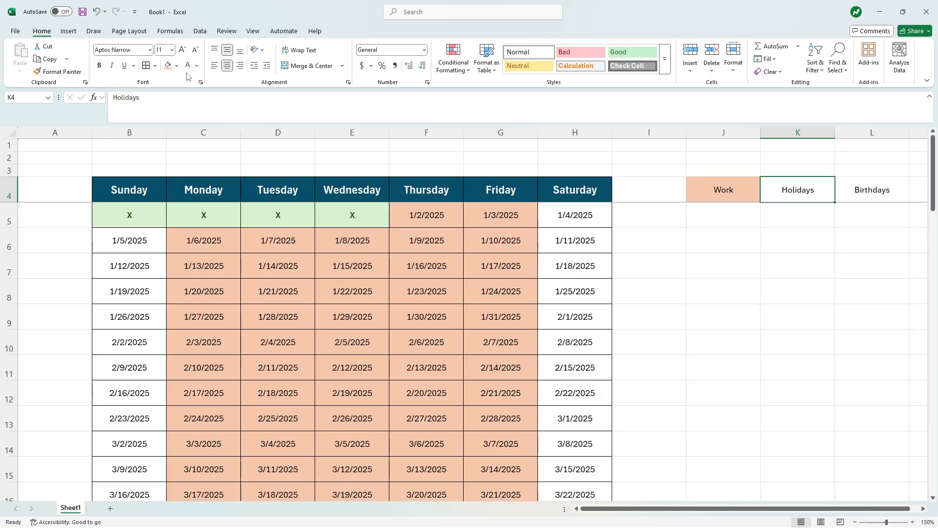
{"action": "left_click", "coordinate": [177, 65]}
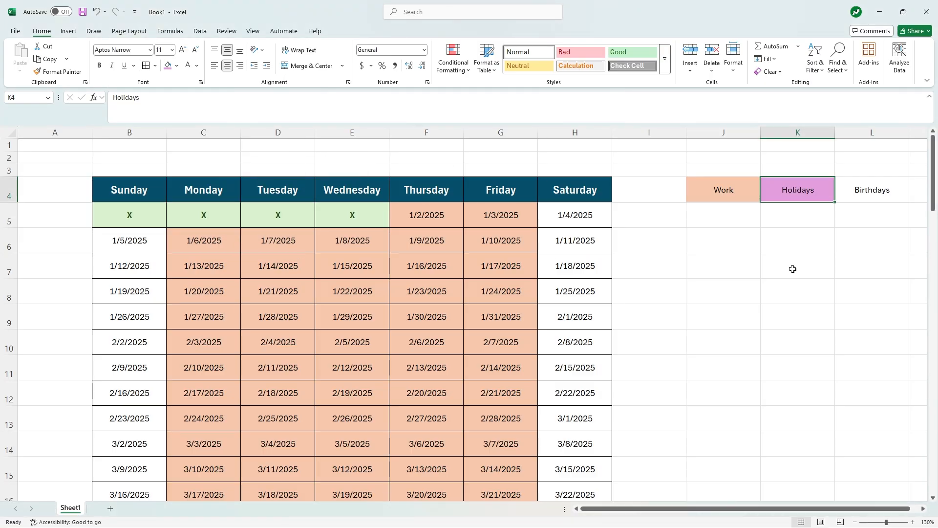
{"action": "mouse_move", "coordinate": [259, 338]}
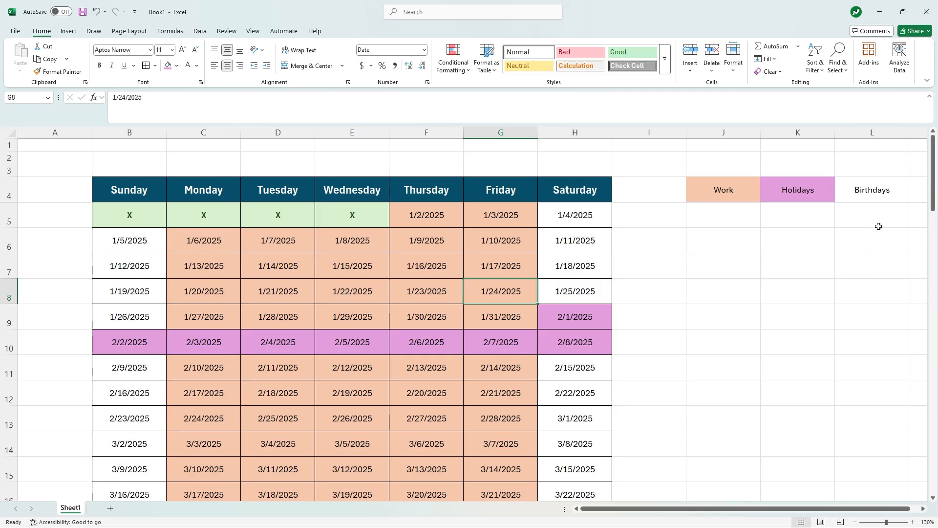
Step: Fill Birthdays and H13 light blue and enter 'Peters Birthday' in H13
{"action": "left_click", "coordinate": [870, 189]}
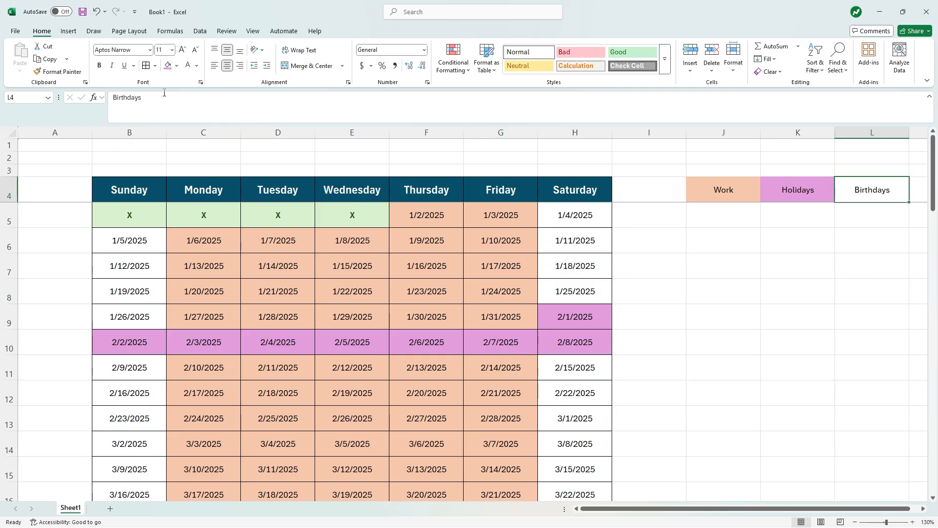
{"action": "left_click", "coordinate": [178, 65]}
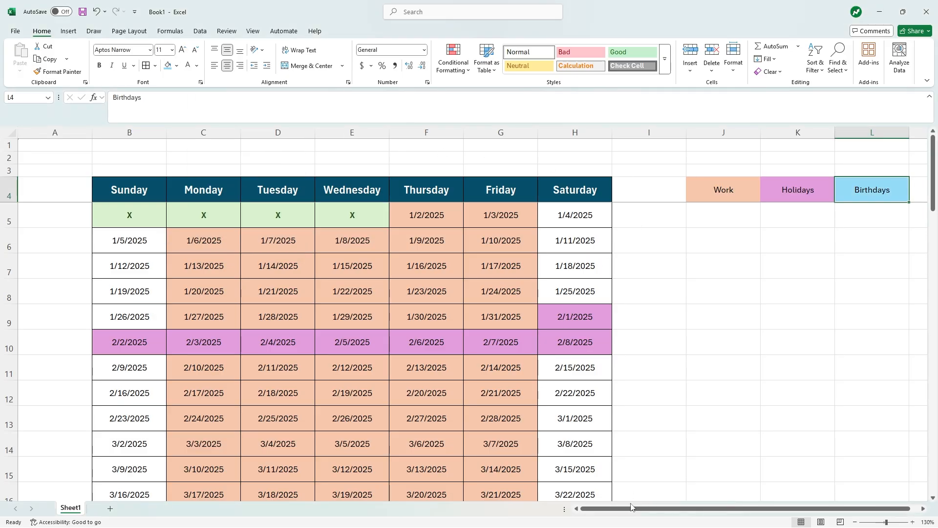
{"action": "left_click", "coordinate": [574, 419]}
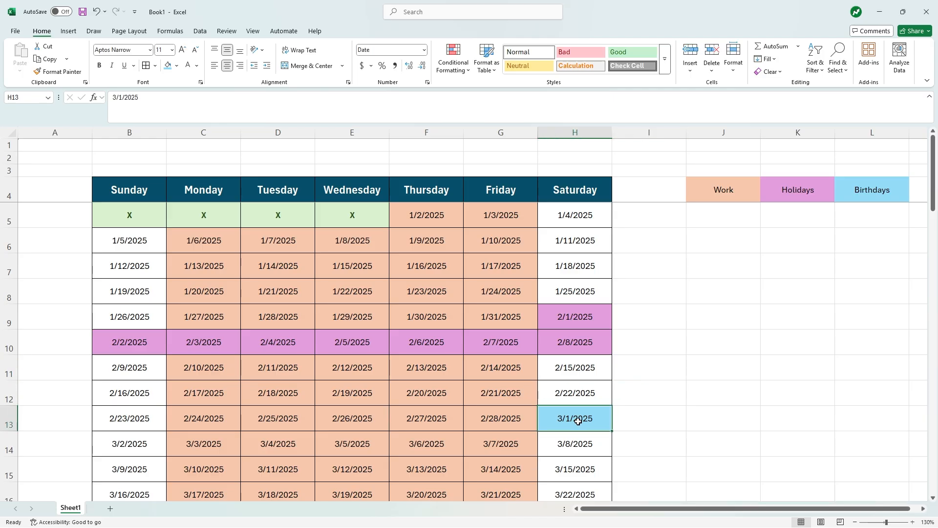
{"action": "type", "text": "Peters Birthda"}
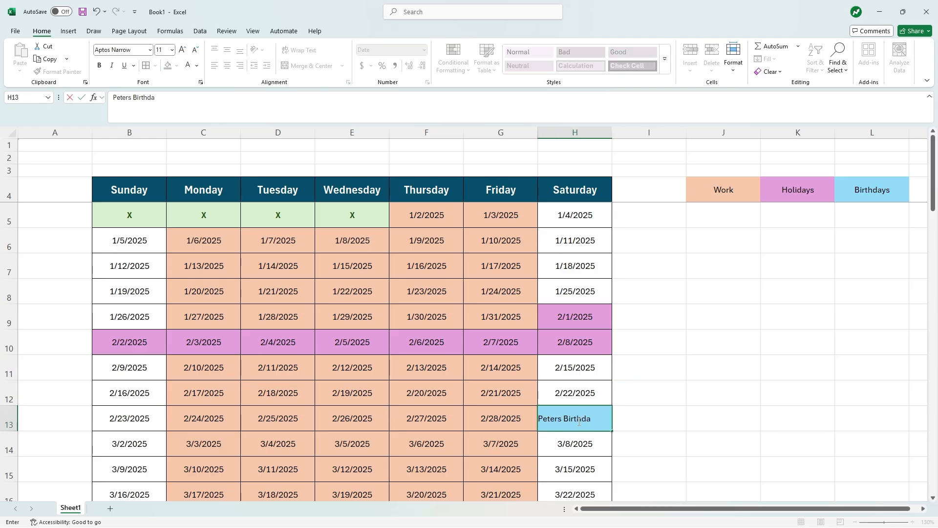
{"action": "key", "text": "enter"}
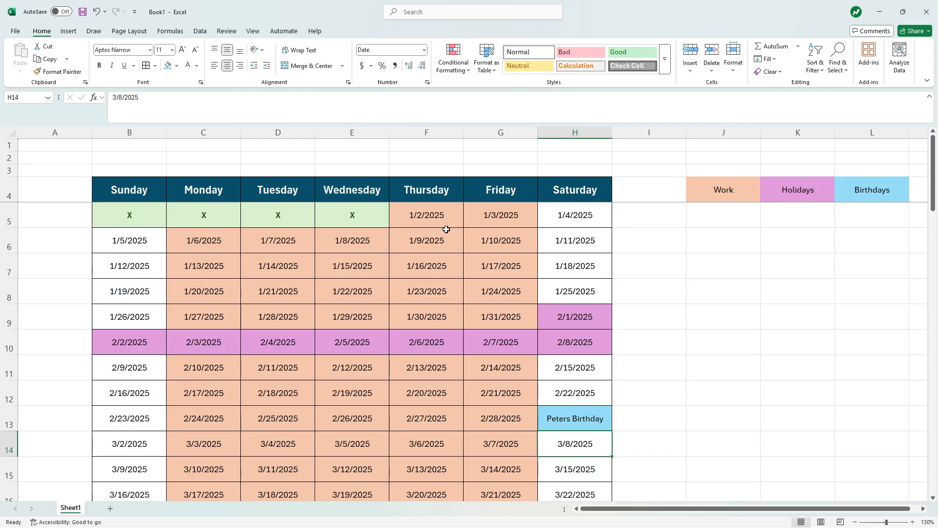
{"action": "scroll", "scroll_direction": "down", "scroll_amount": 3}
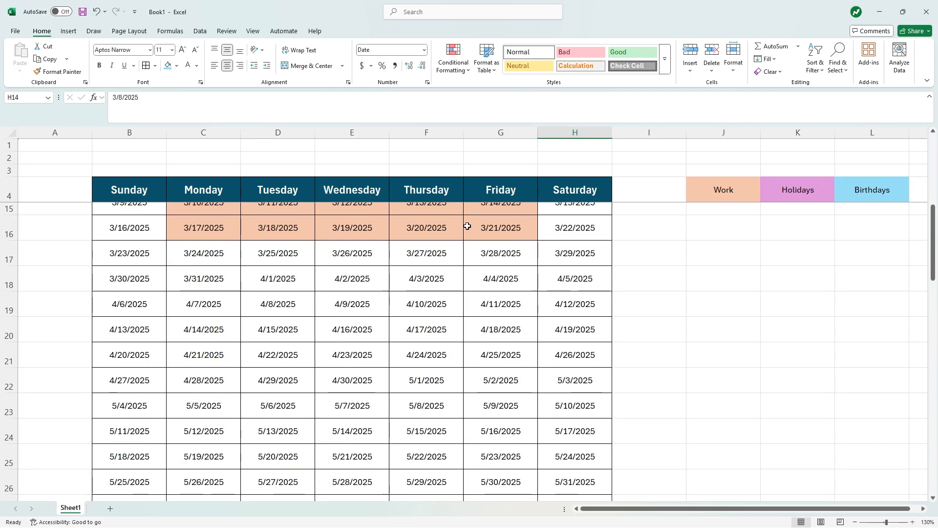
{"action": "scroll", "scroll_direction": "down", "scroll_amount": 3}
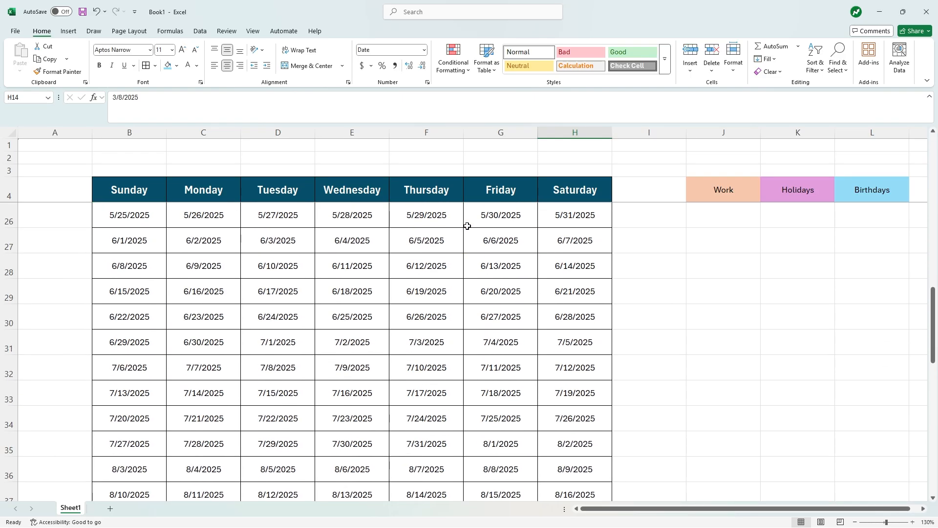
{"action": "scroll", "scroll_direction": "up", "scroll_amount": 3}
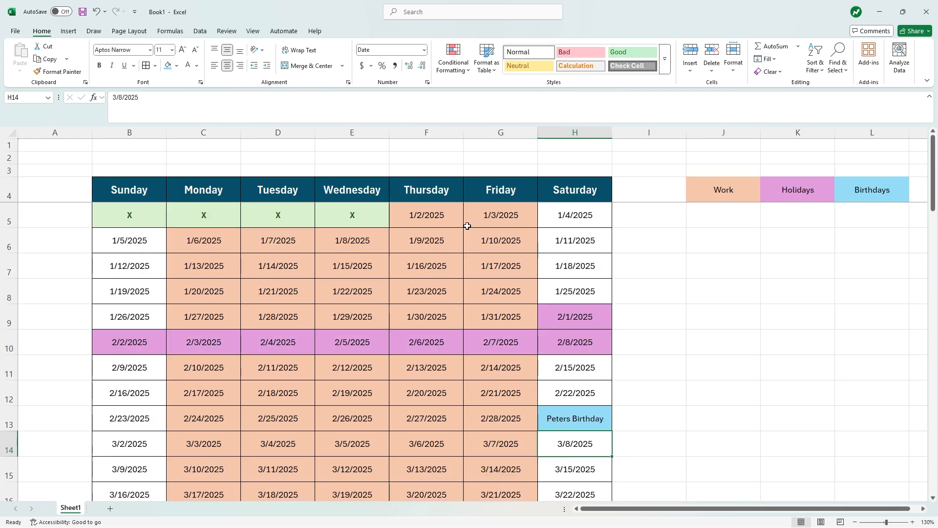
{"action": "mouse_move", "coordinate": [463, 308]}
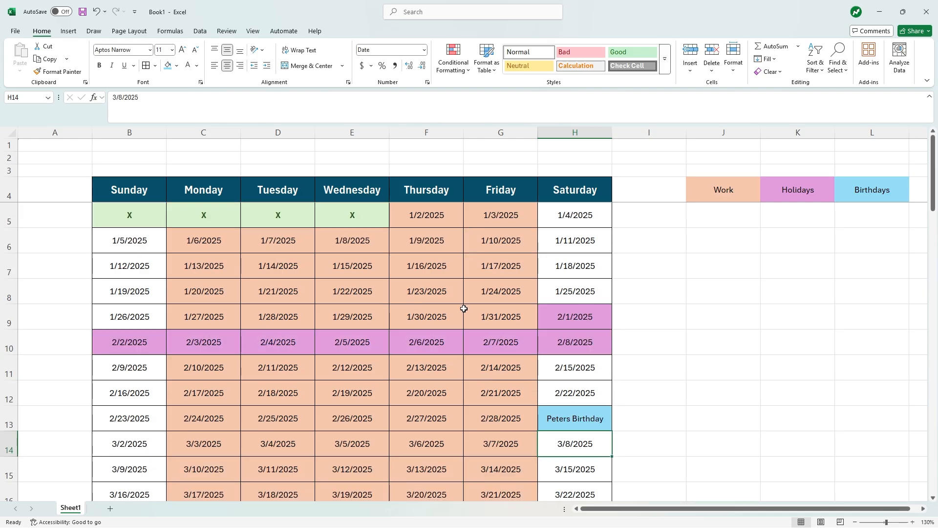